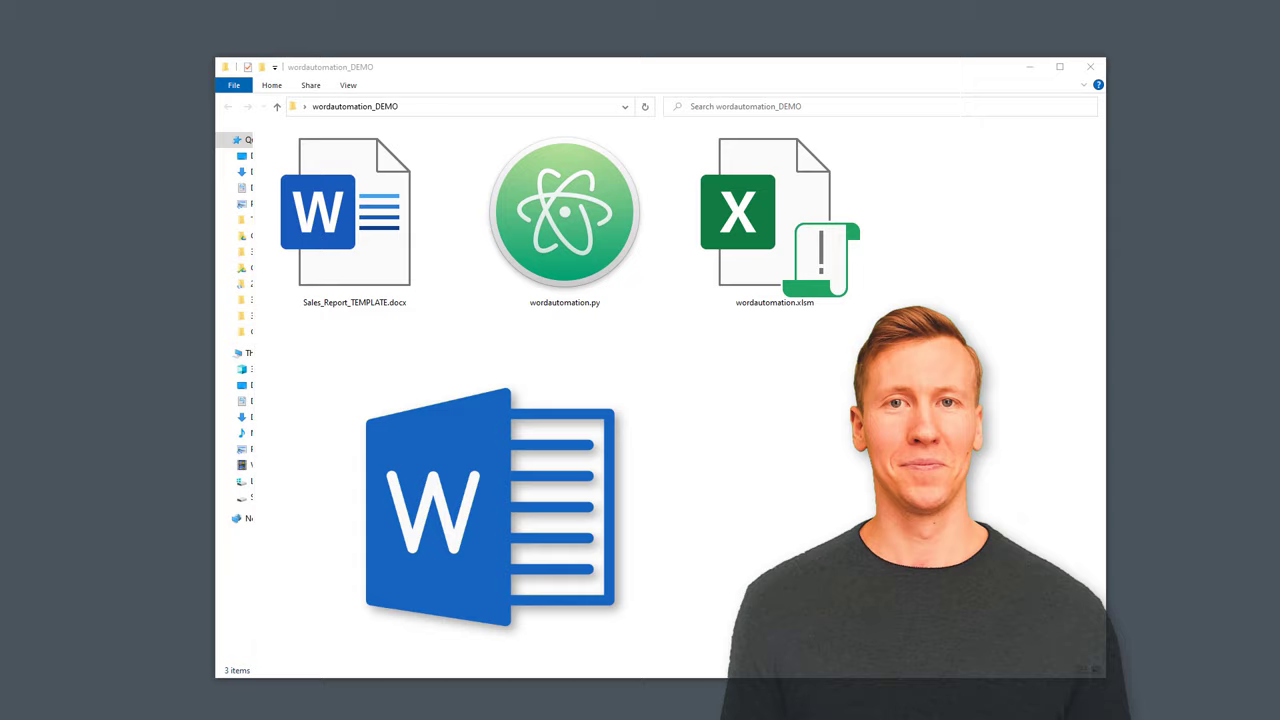
Step: Open Sales_Report_TEMPLATE.docx in Word and scroll to the Financial Highlights placeholders
double_click(344, 210)
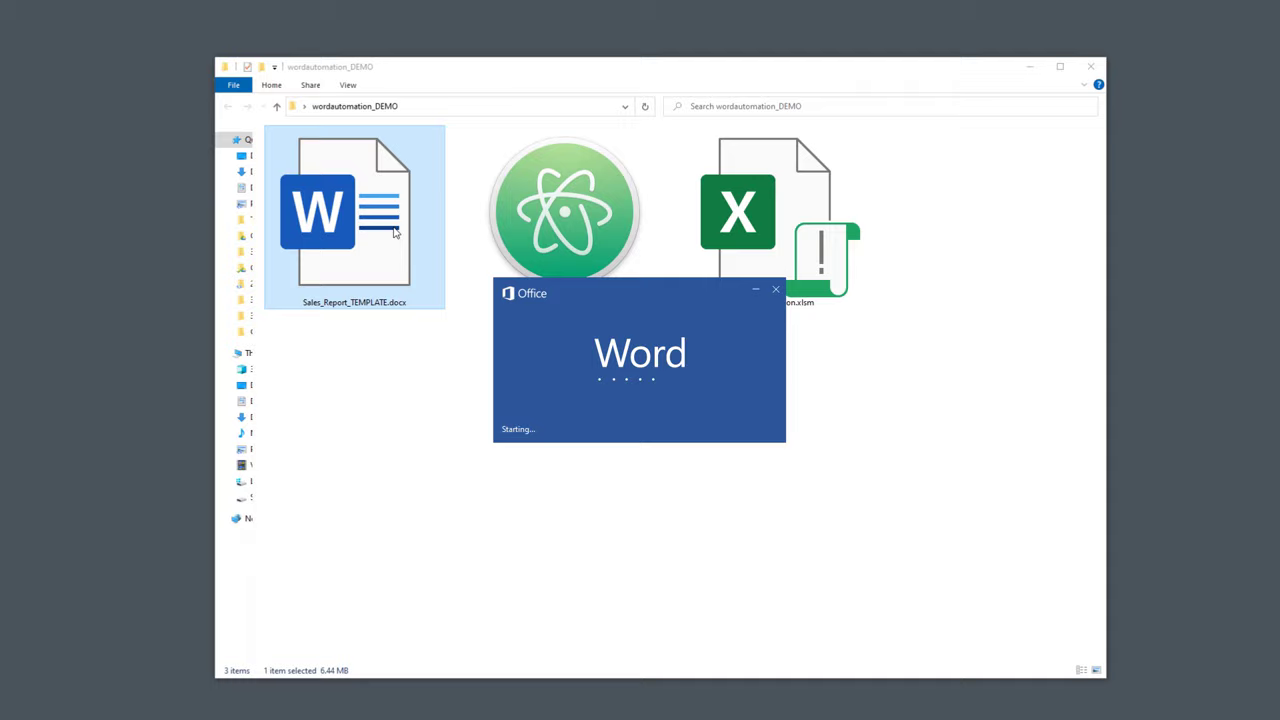
double_click(354, 216)
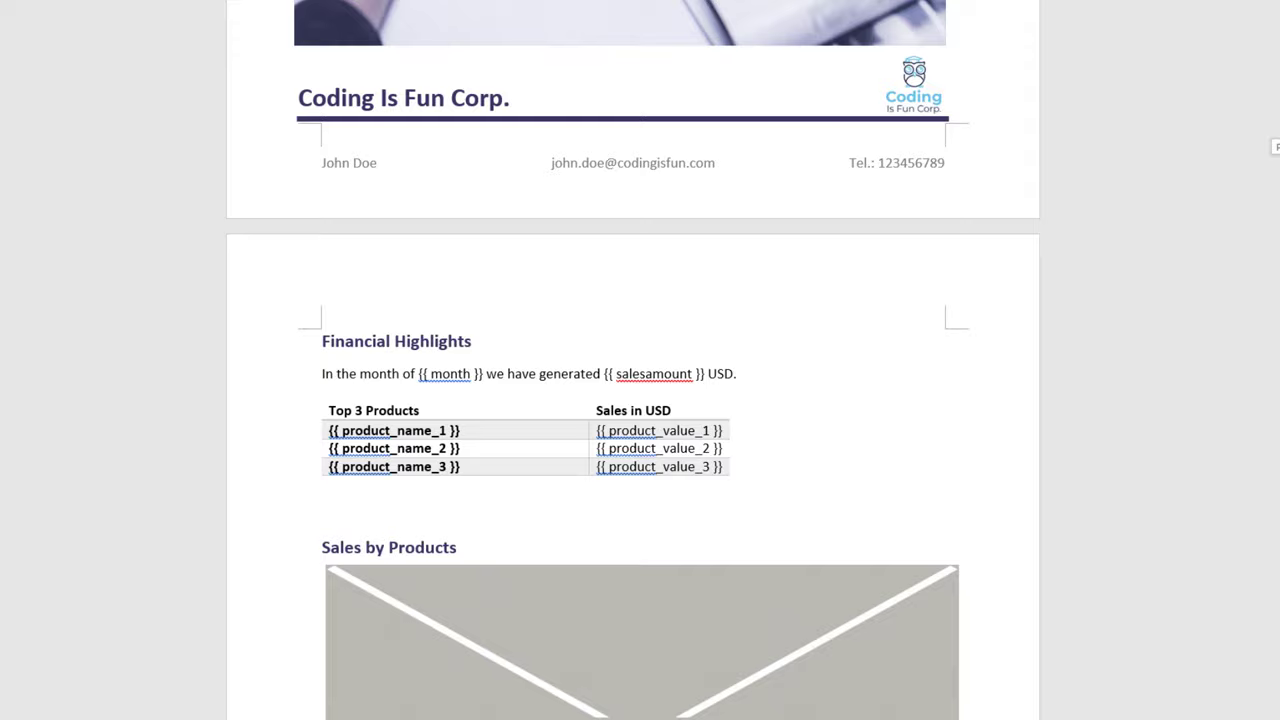
scroll("down", 3)
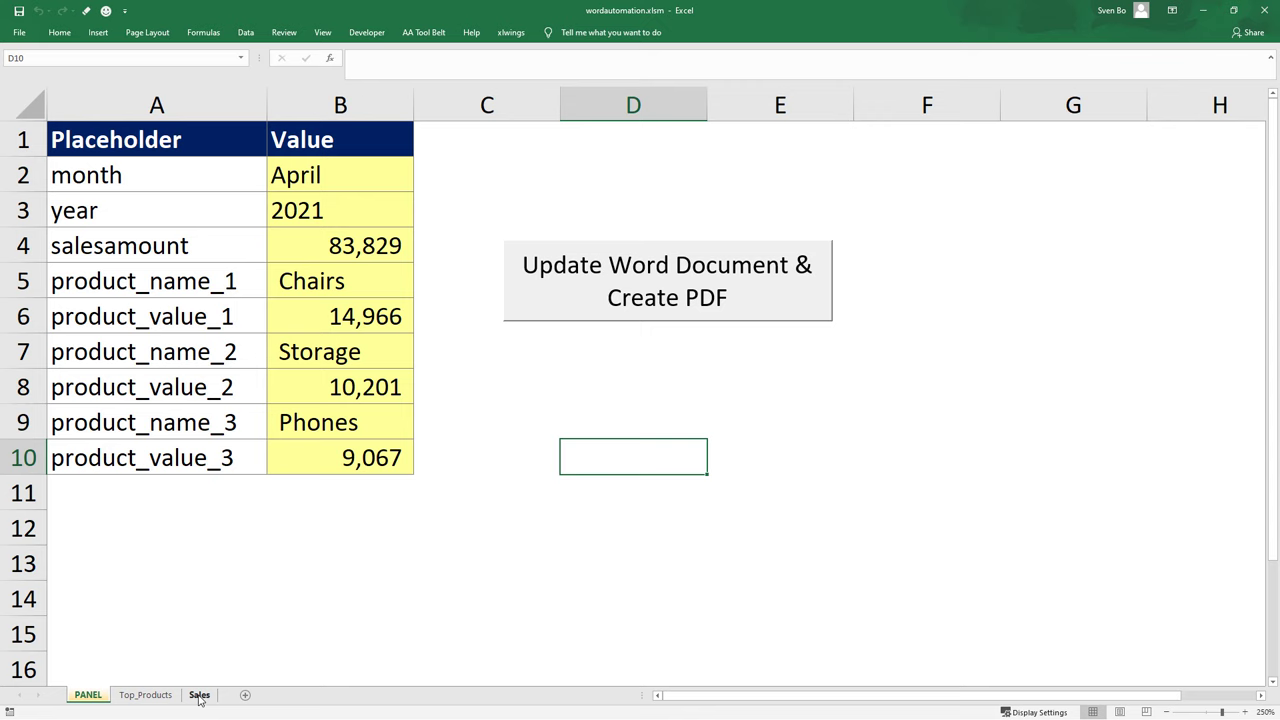
left_click(200, 694)
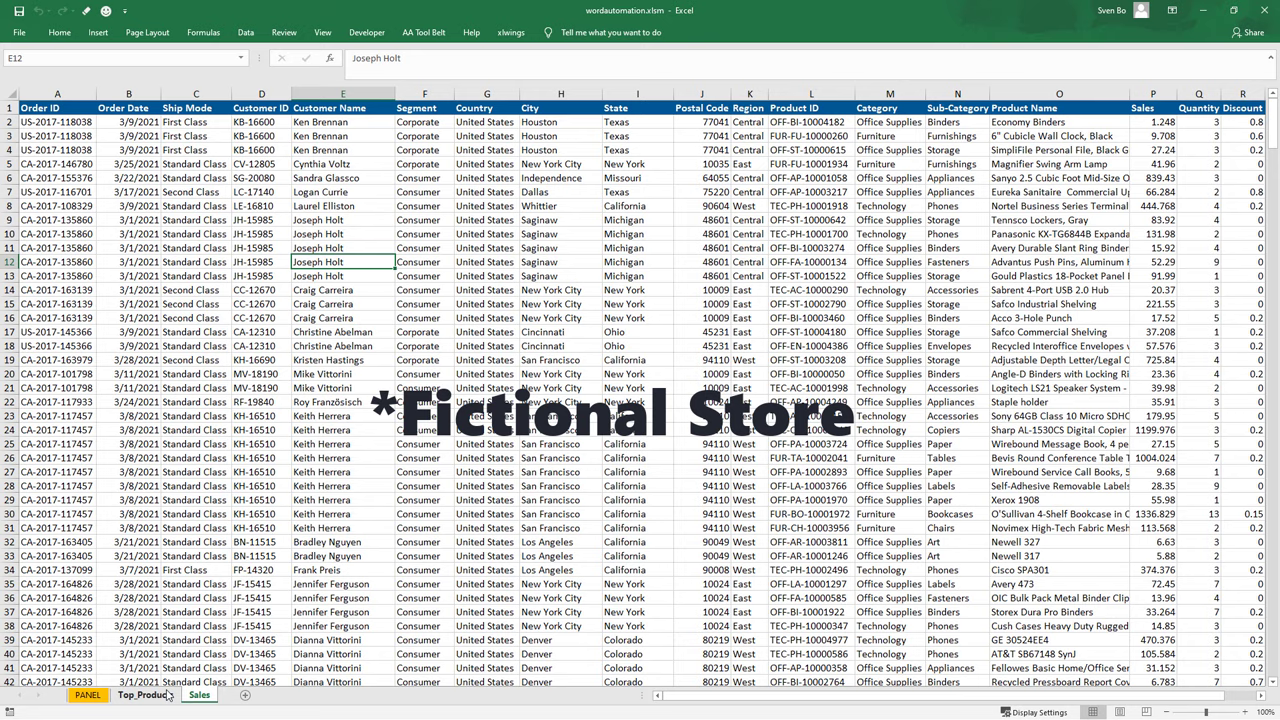
left_click(146, 694)
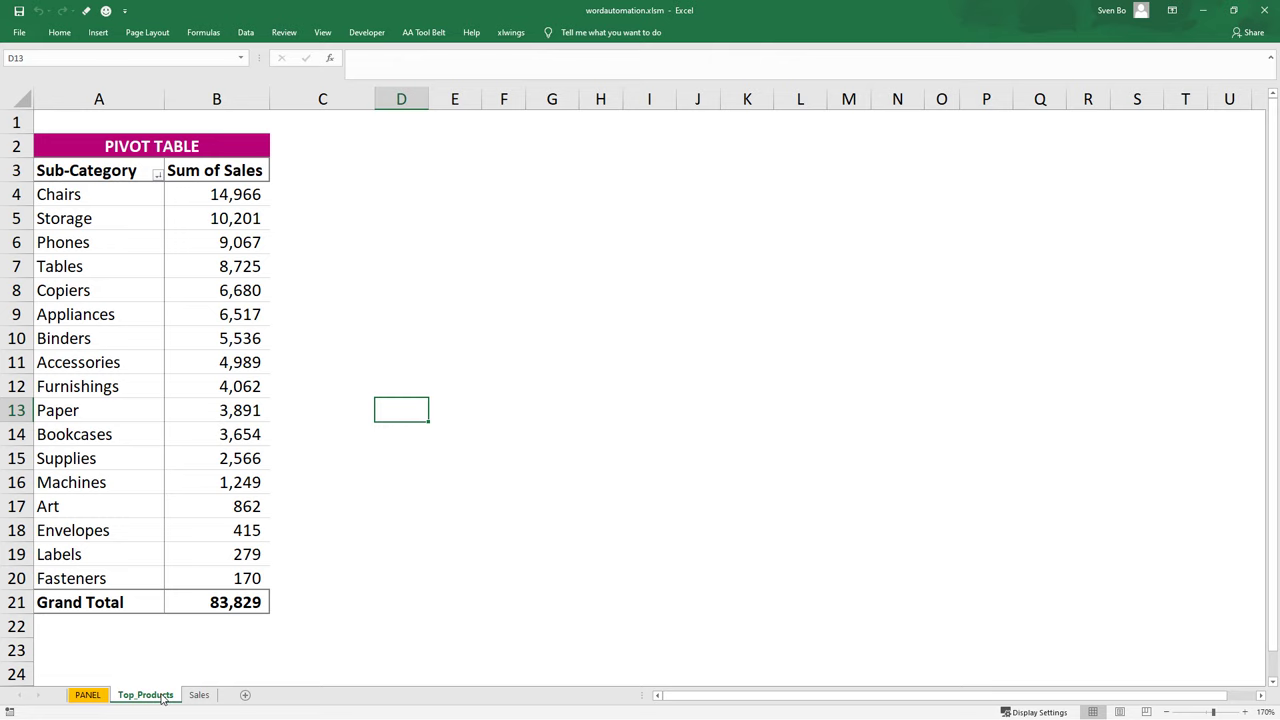
left_click(88, 694)
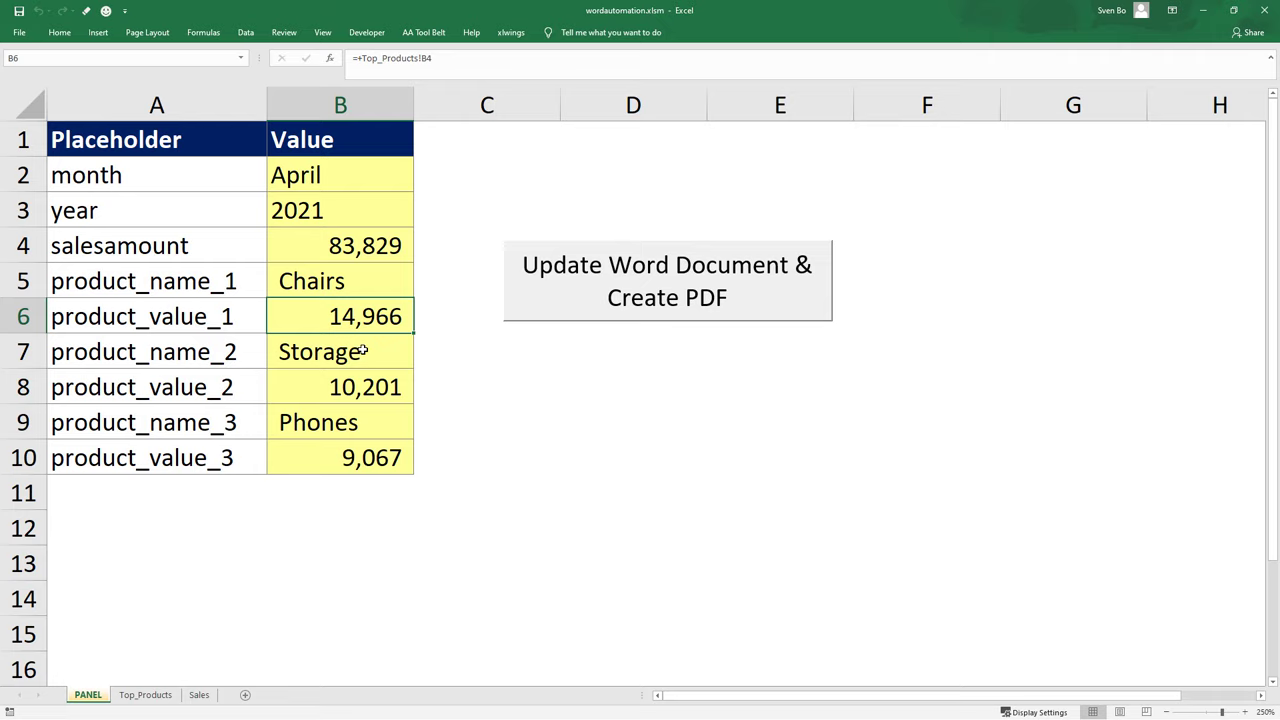
left_click(780, 352)
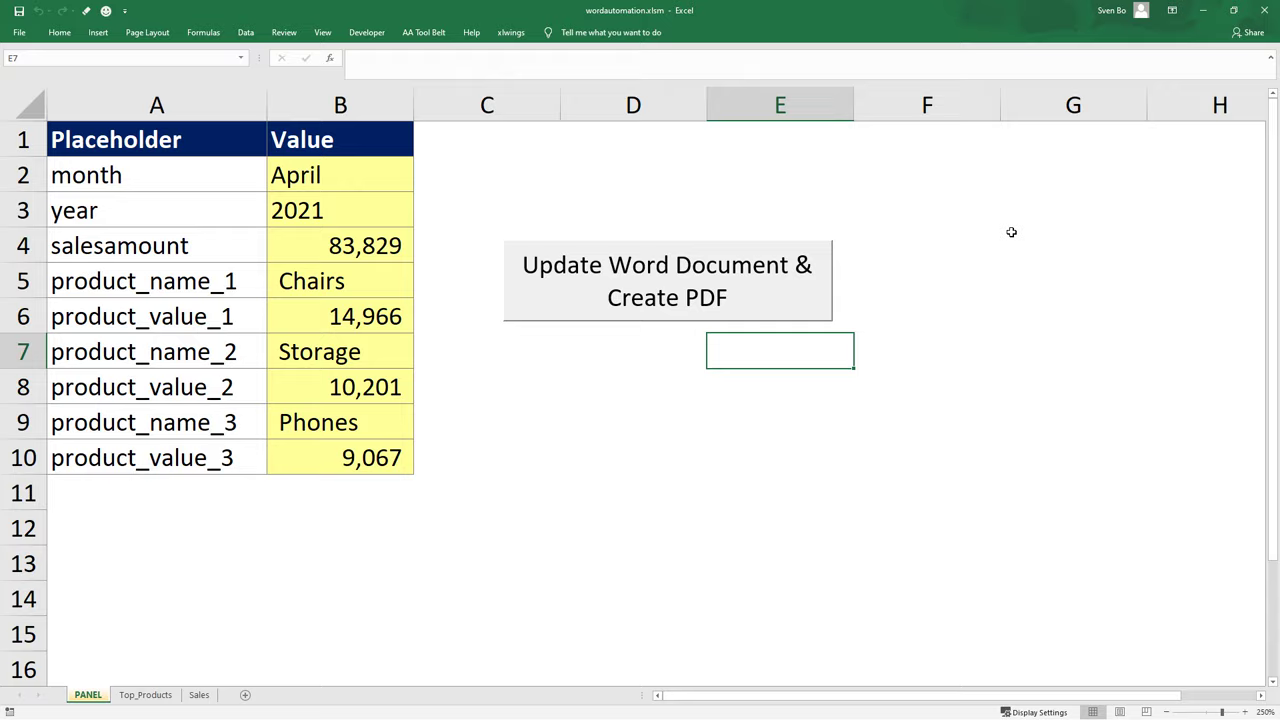
Step: Generate the April report from Excel and scroll through the filled Sales_Report_April.docx
left_click(668, 280)
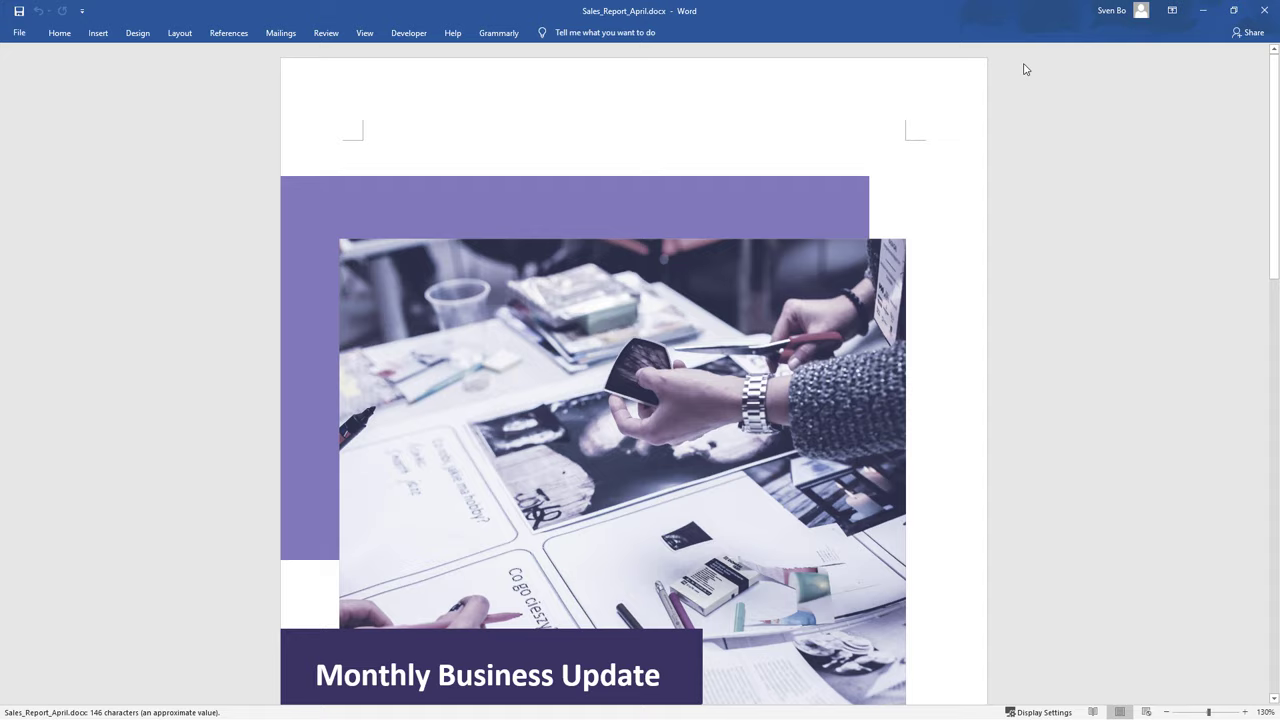
scroll("down", 3)
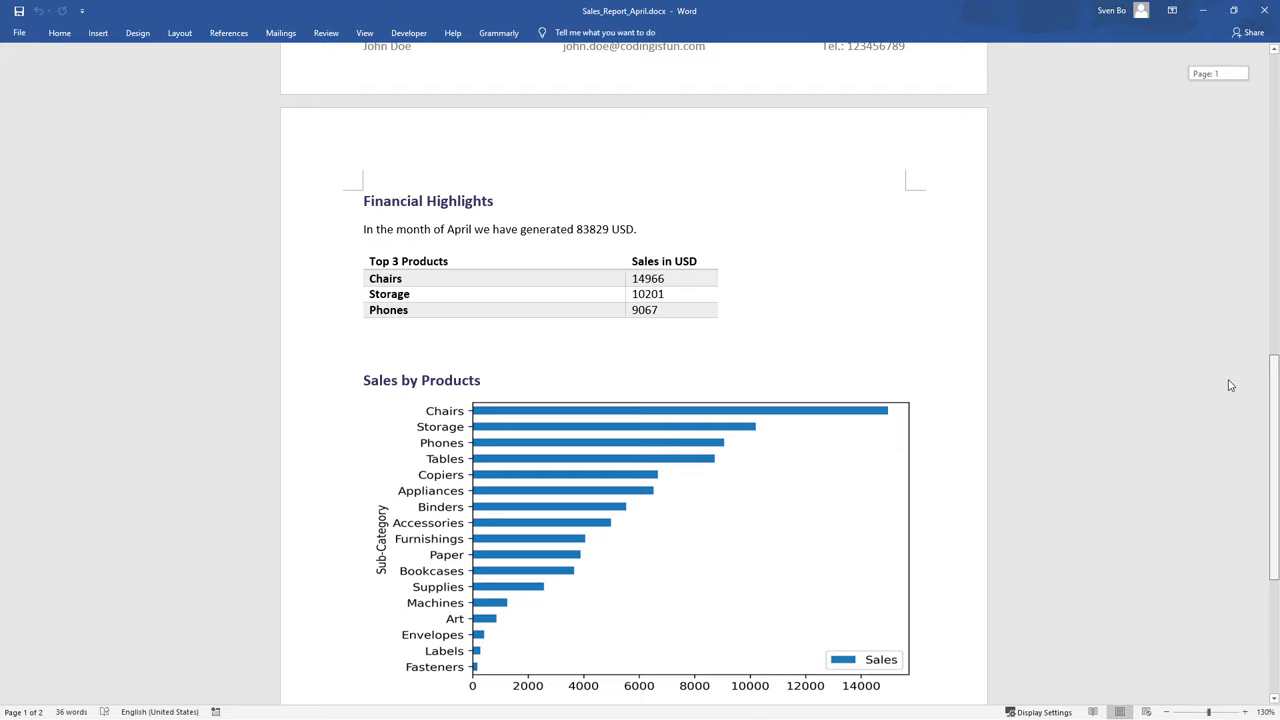
scroll("down", 3)
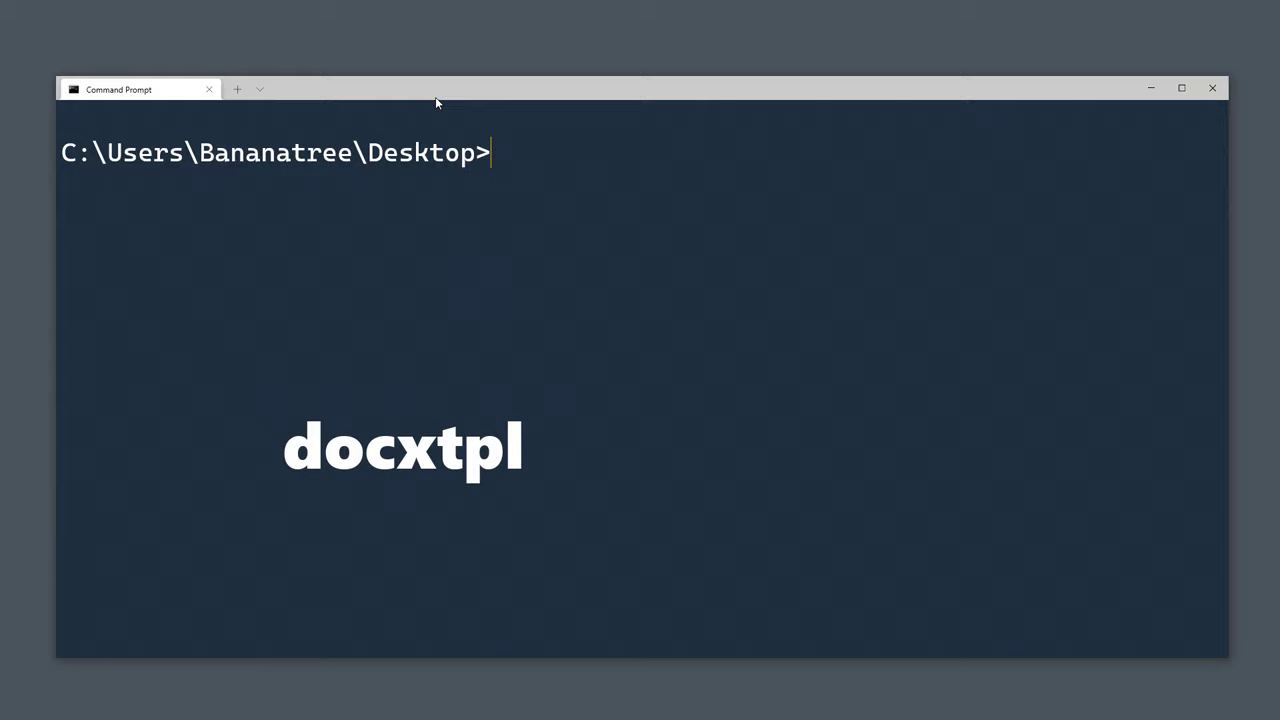
Step: Install docxtpl and xlwings with pip
type("pip install docxtpl")
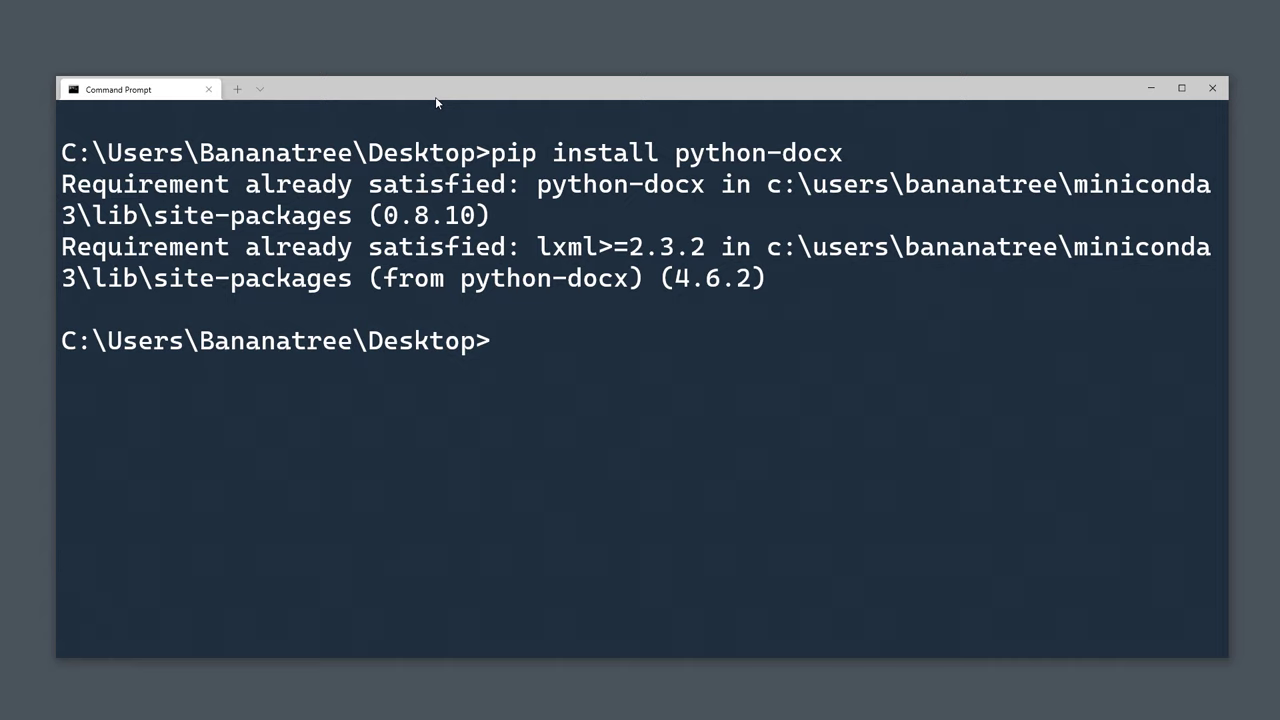
type("pip install xlwings")
type("xlwings qui")
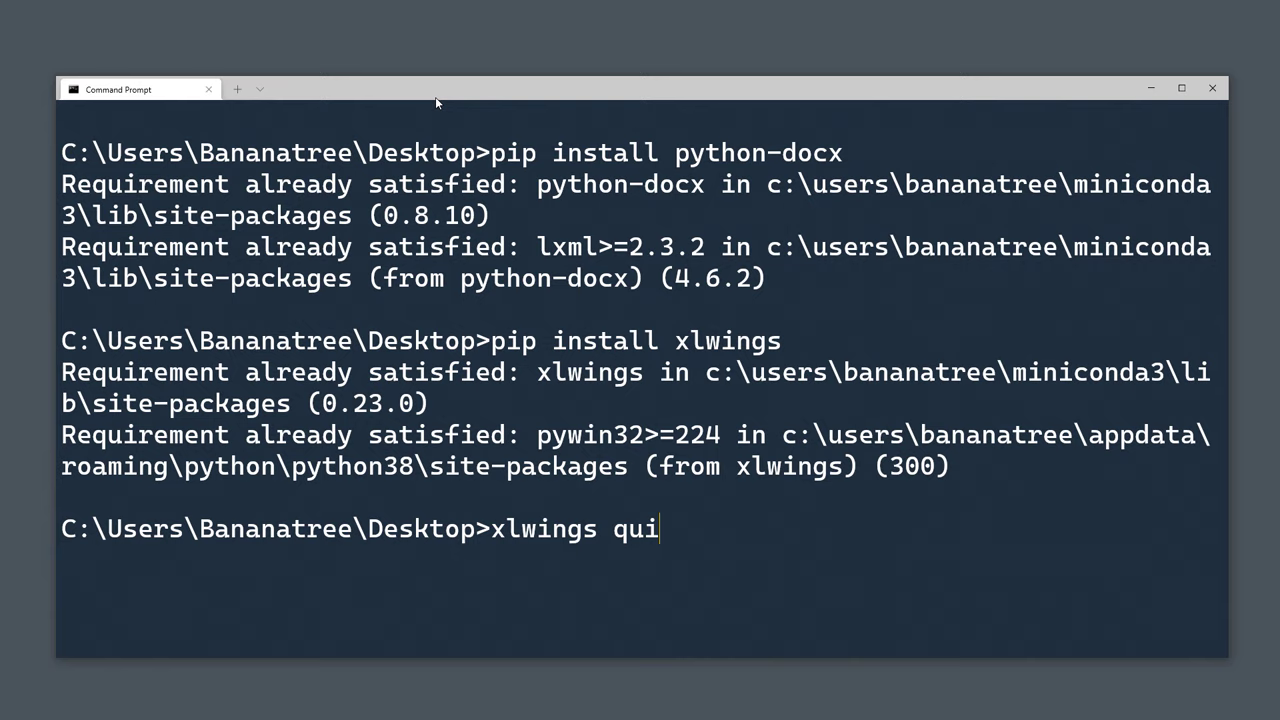
Step: Run xlwings quickstart word_automation --standalone to create the project folder
type("ckstart word_automation --")
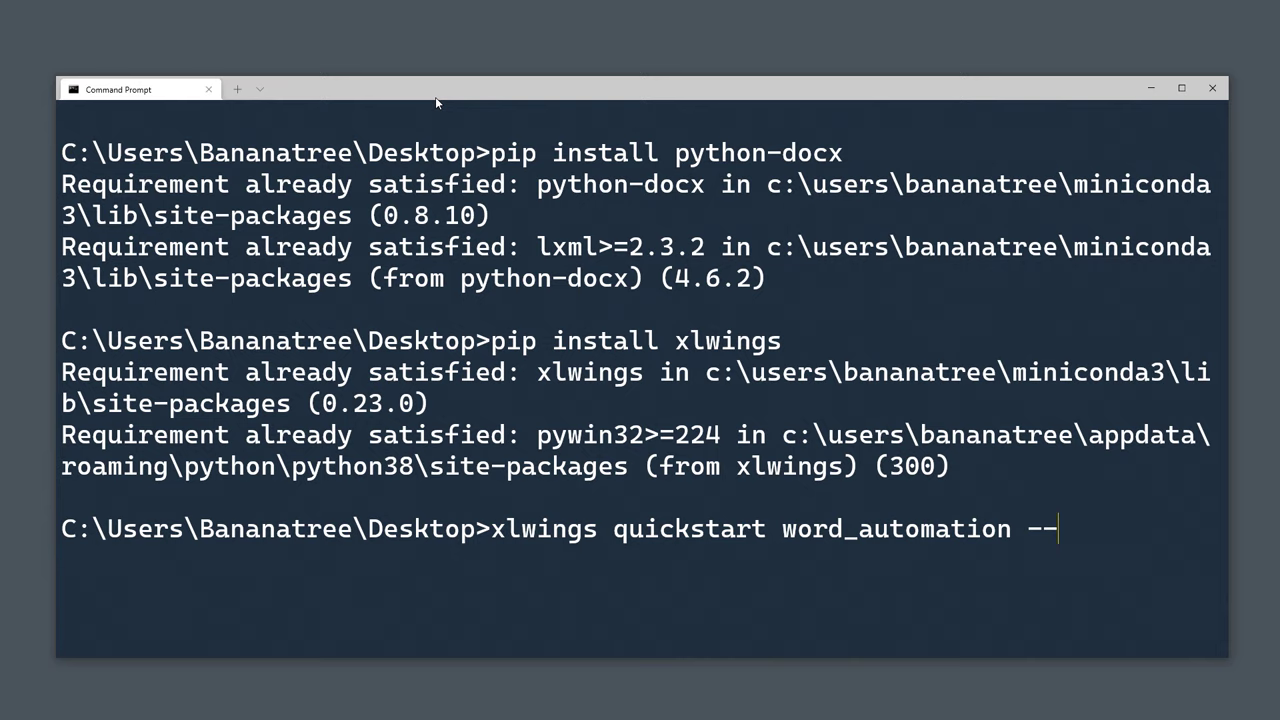
type("standalone")
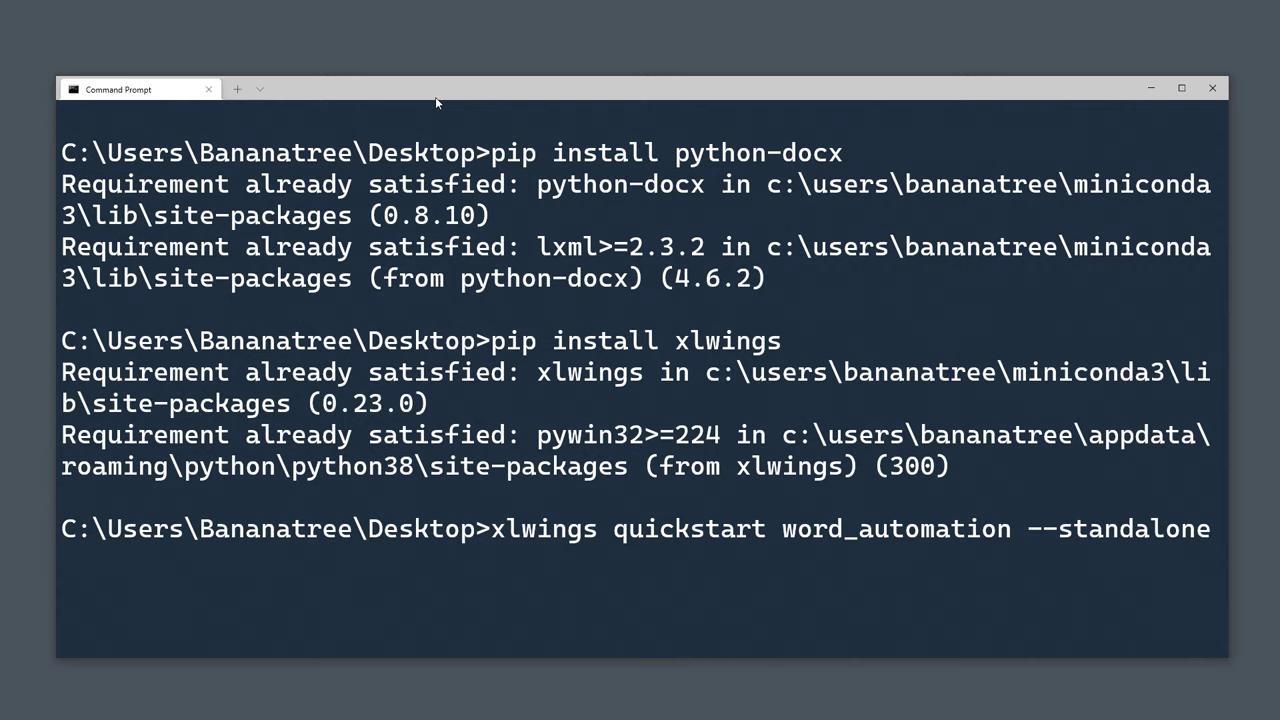
key("Return")
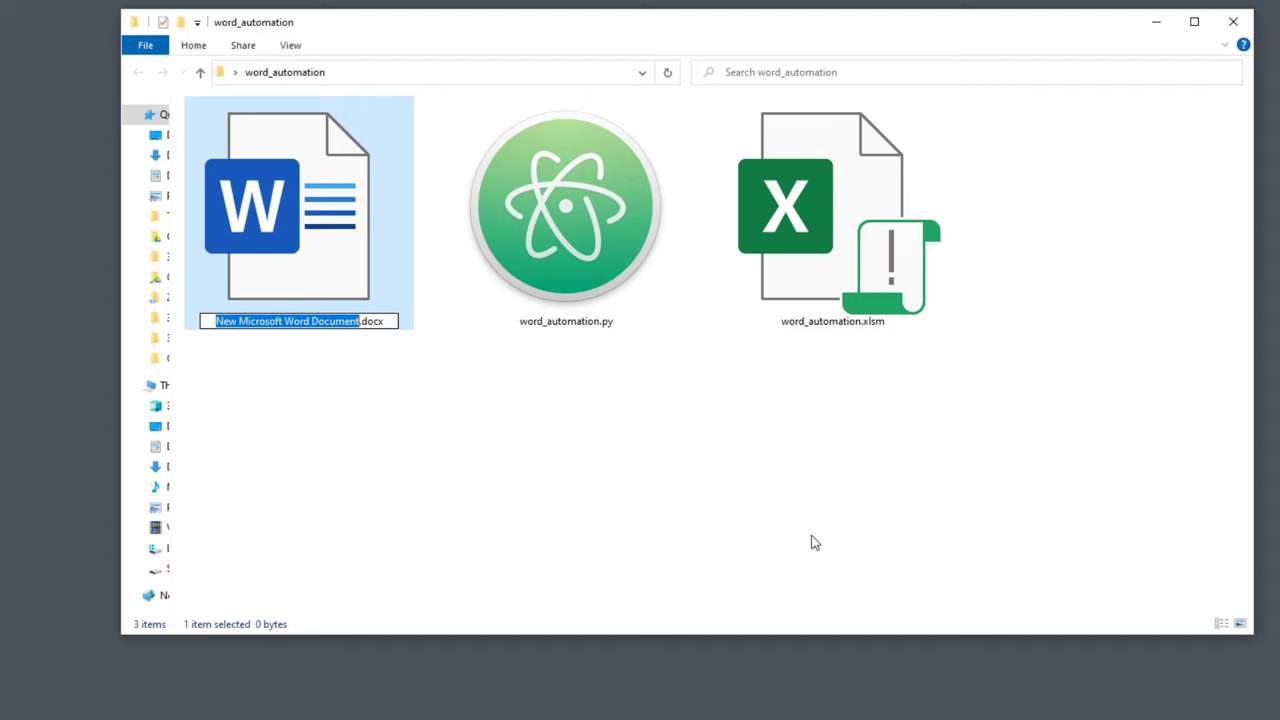
Step: Open the new Template.docx and write 'Hello, my name is' in it
double_click(284, 210)
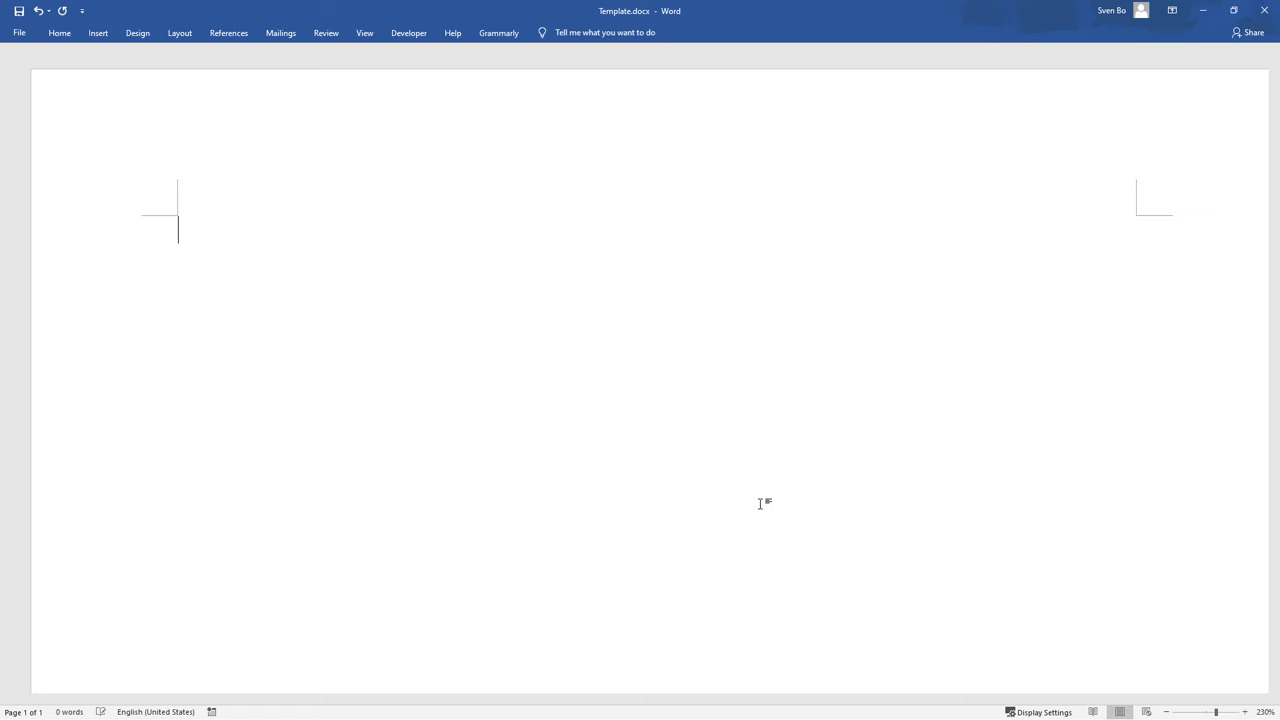
type("Hello, my name is")
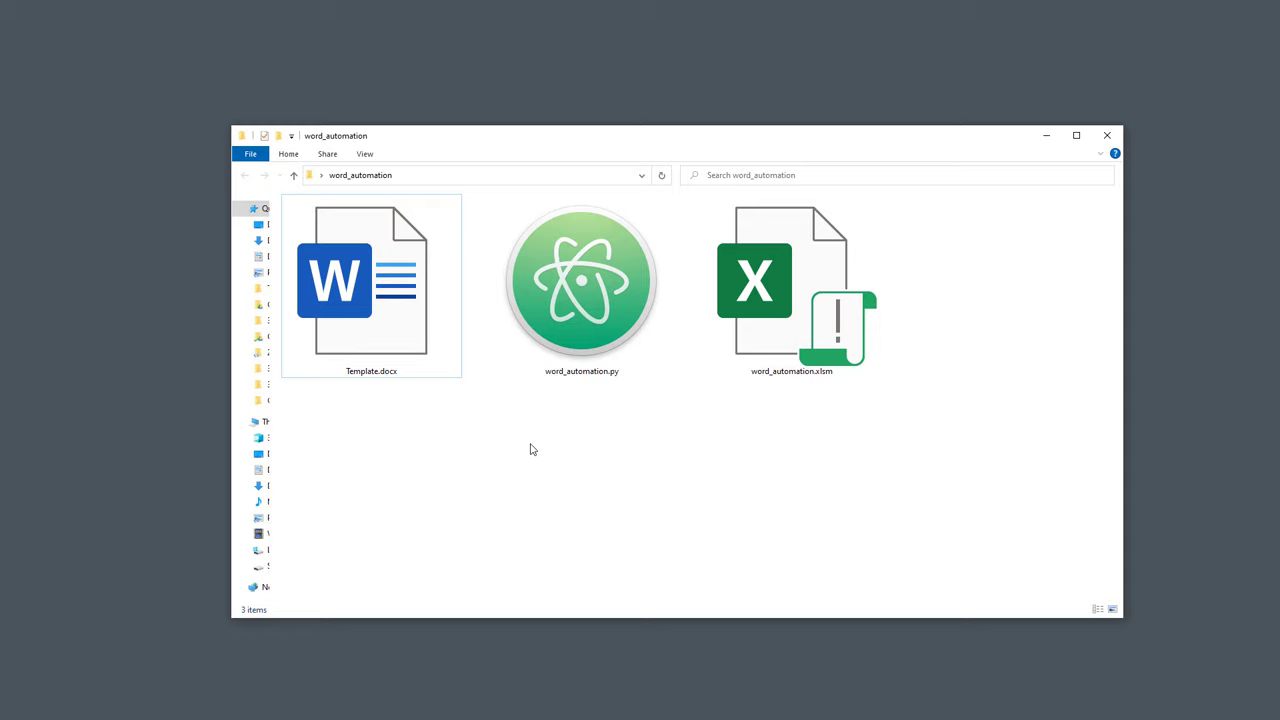
Step: Open example.py, import os and sys, and load Template.docx with DocxTemplate
double_click(580, 284)
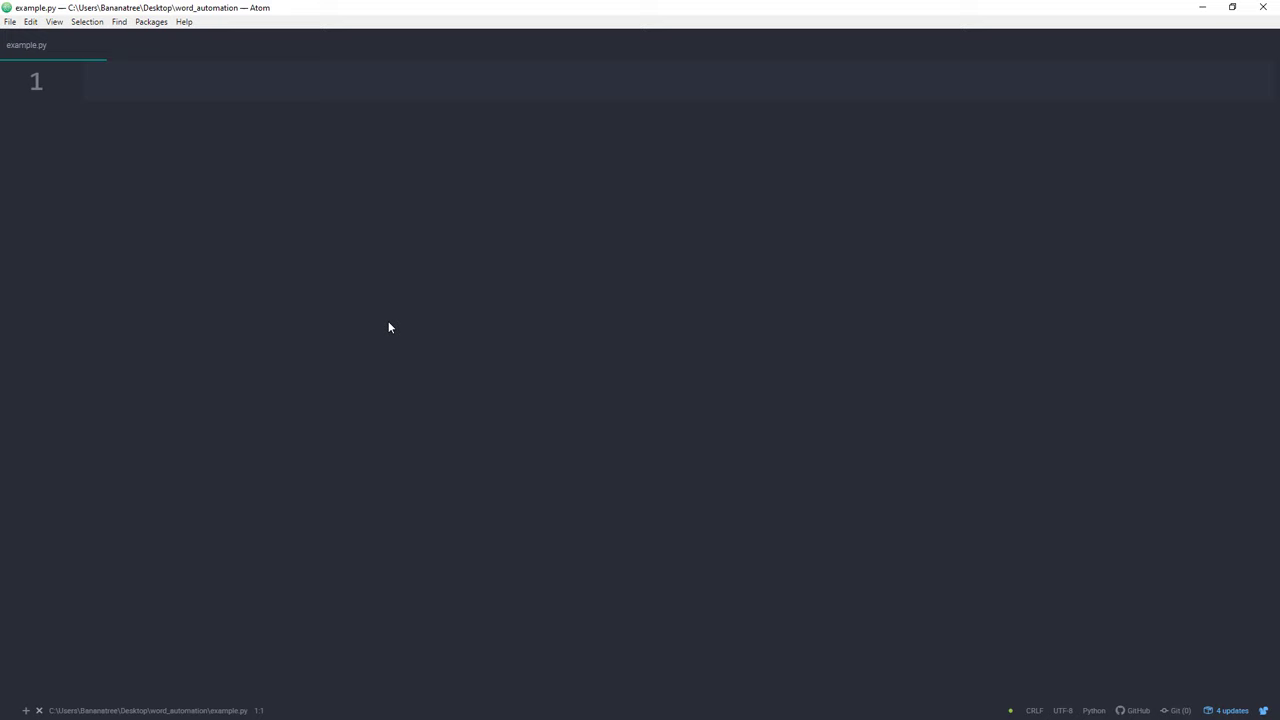
type("import os, sys # Sta")
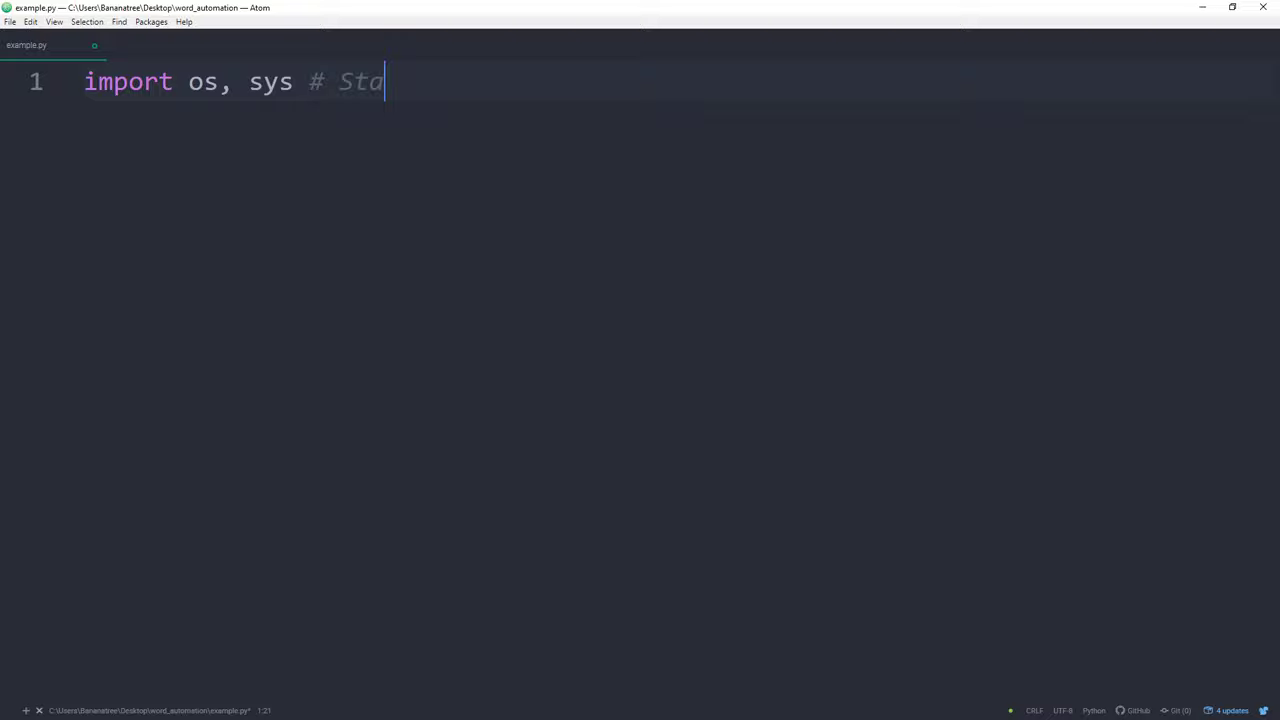
type("ndard Python Libaries")
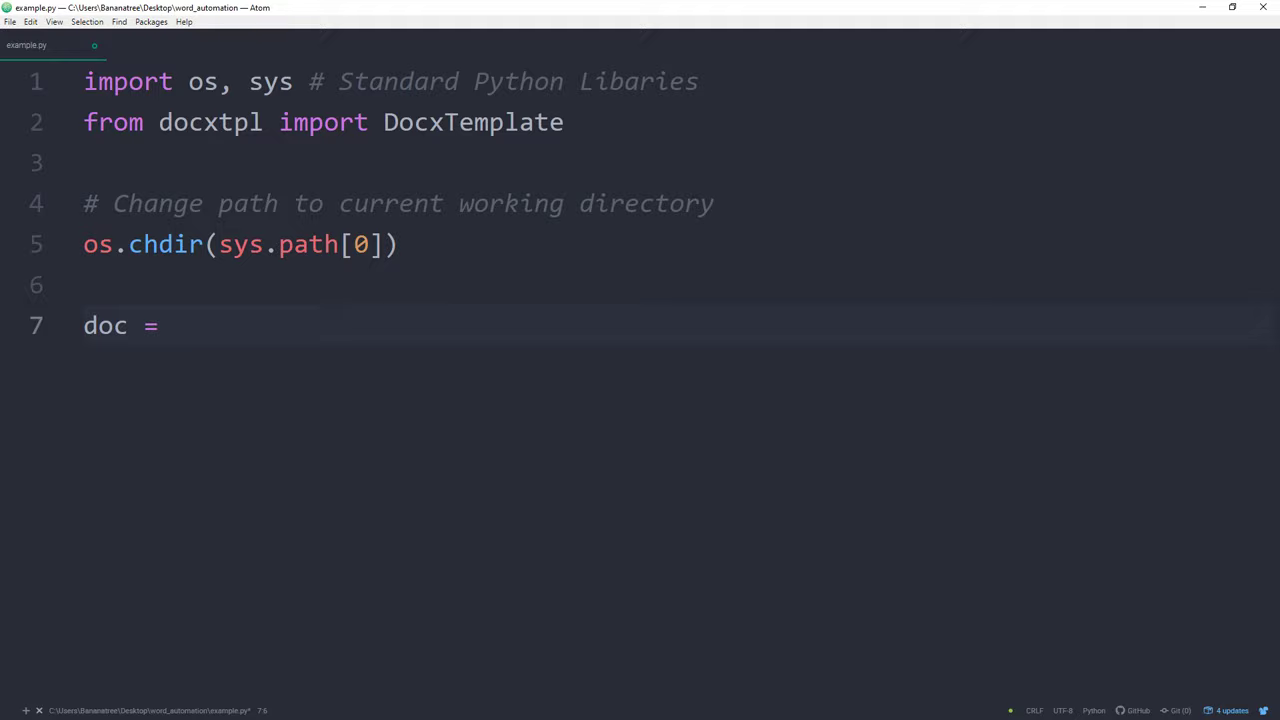
type("DocxTemplate('Template.docx')")
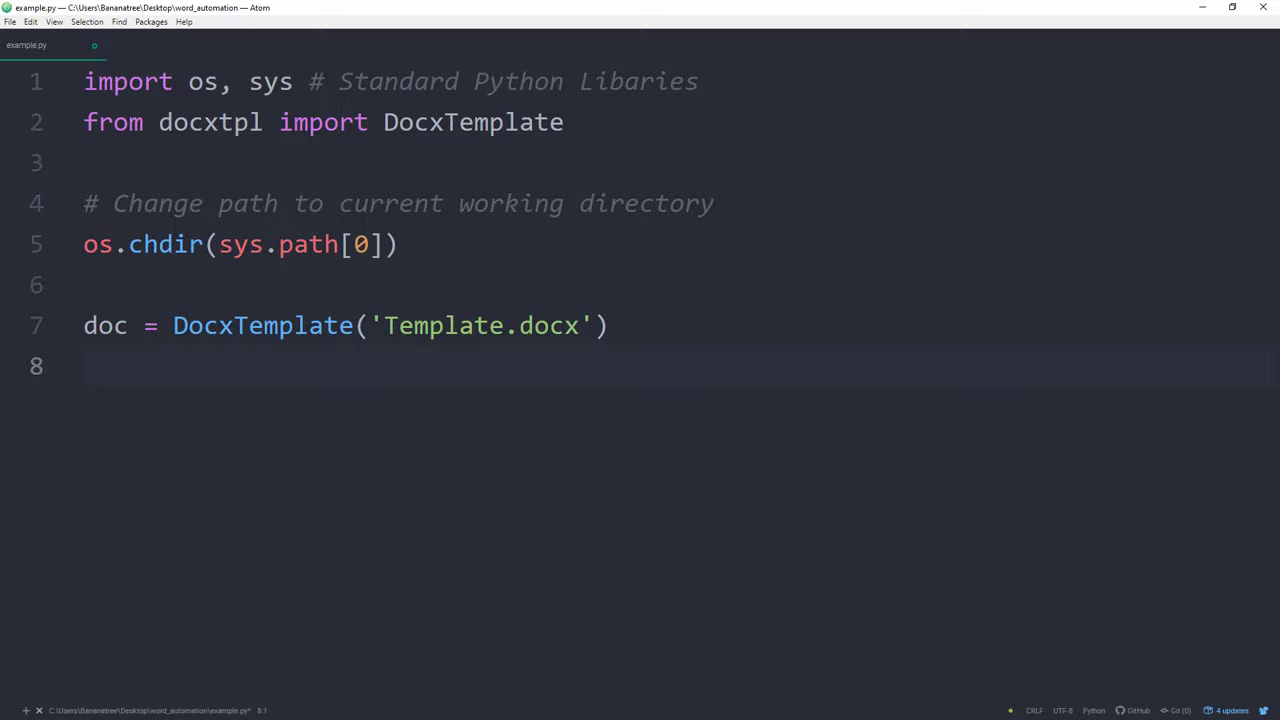
Step: Define context = {'name': 'Sven'} and render the document with it
type("context = {}")
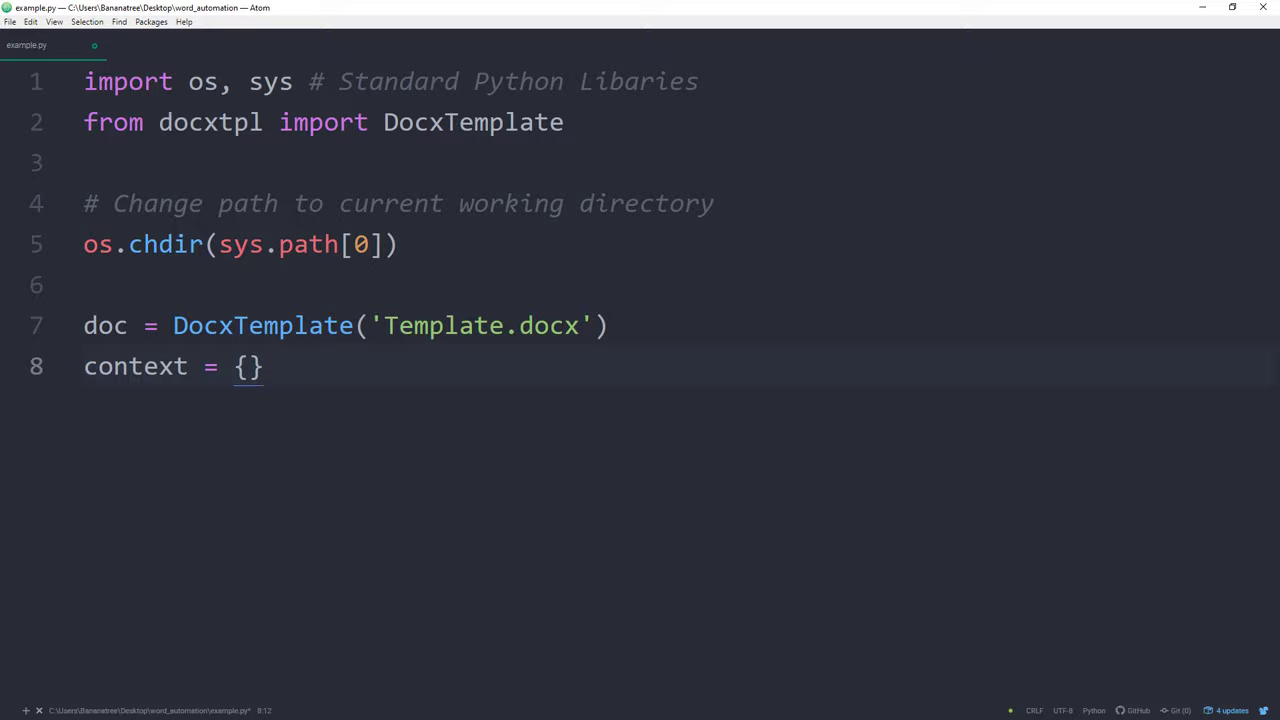
type("'name': 'Sven'")
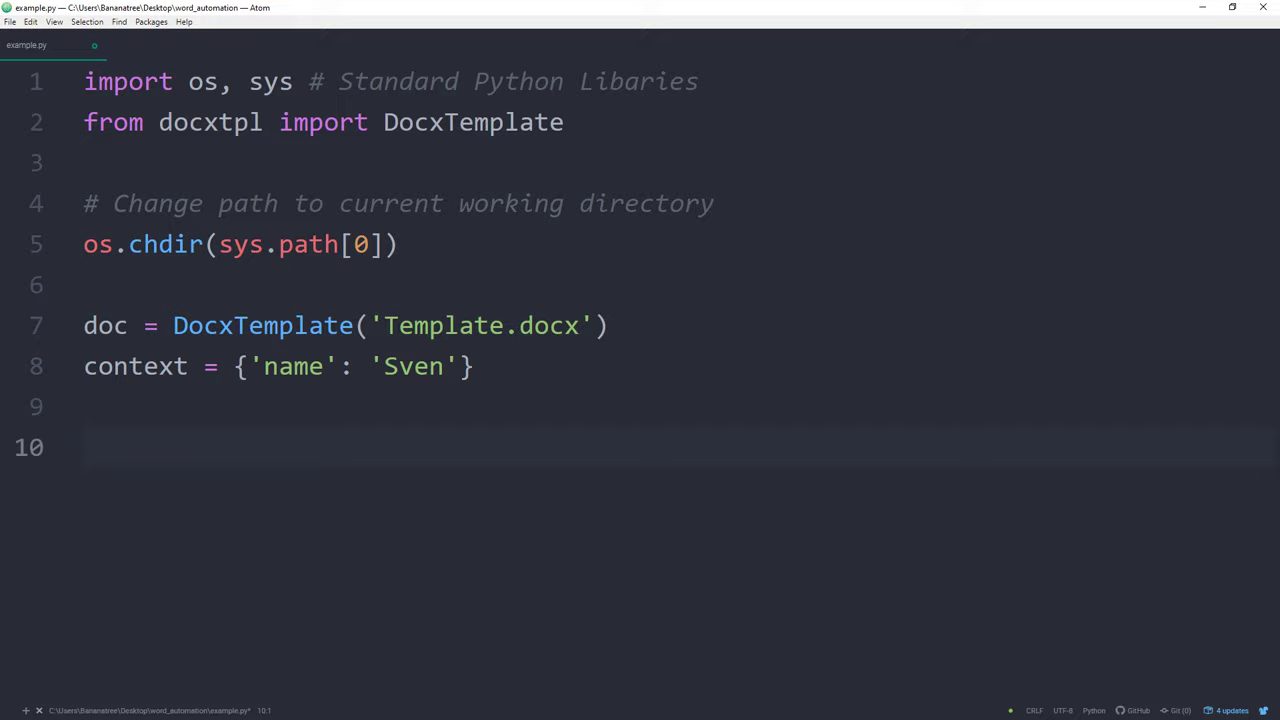
type("doc.render(context)")
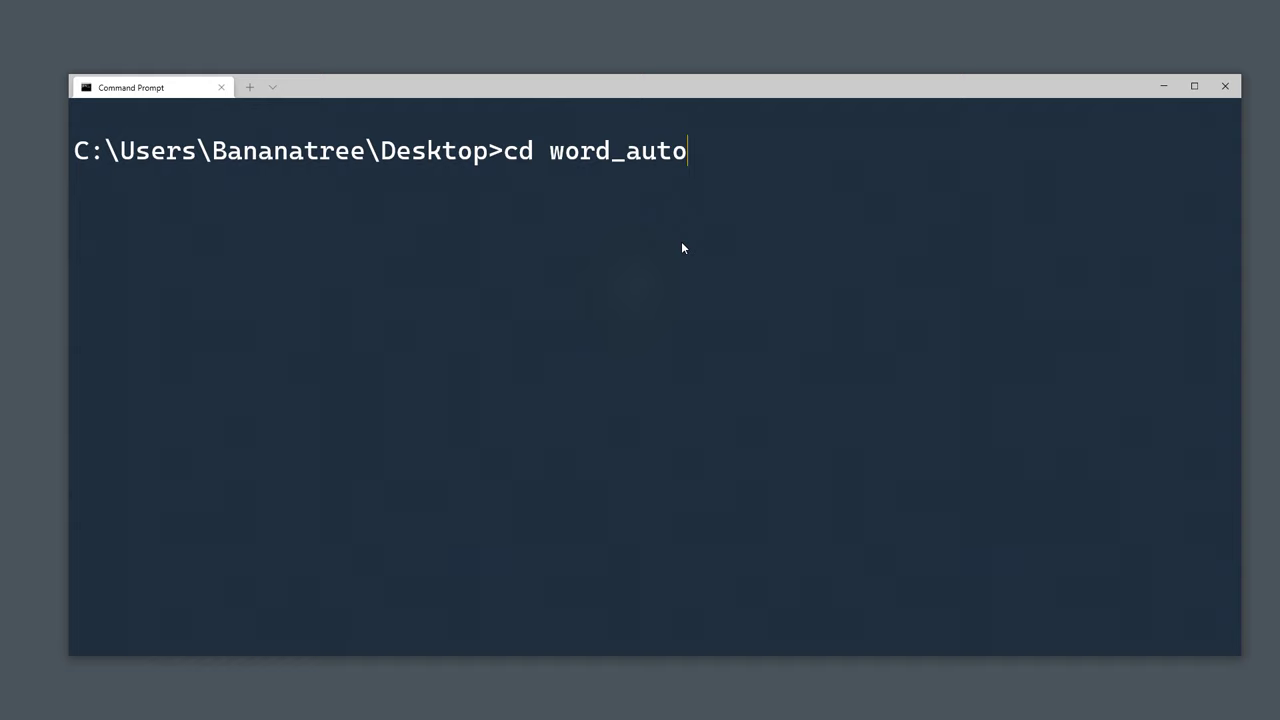
Step: Change into the word_automation folder at the Desktop prompt
type("mation")
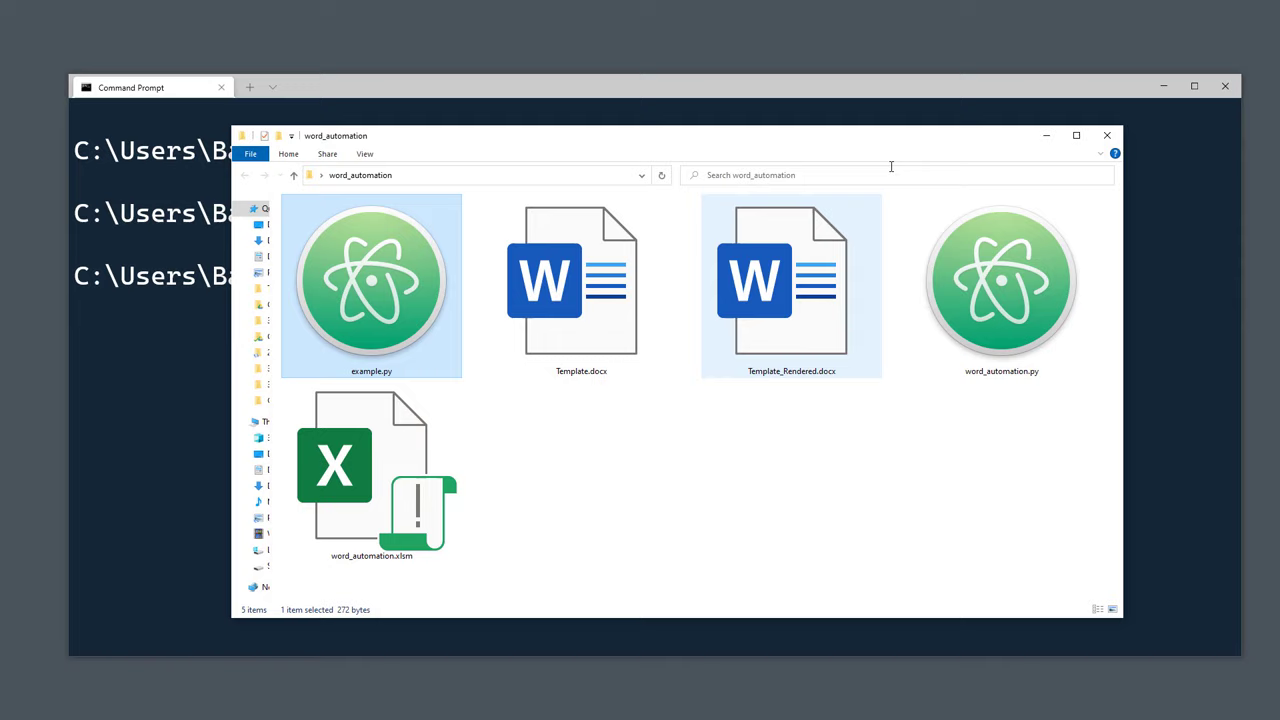
Step: Open Template_Rendered.docx showing 'Hello, my name is Sven.'
double_click(792, 284)
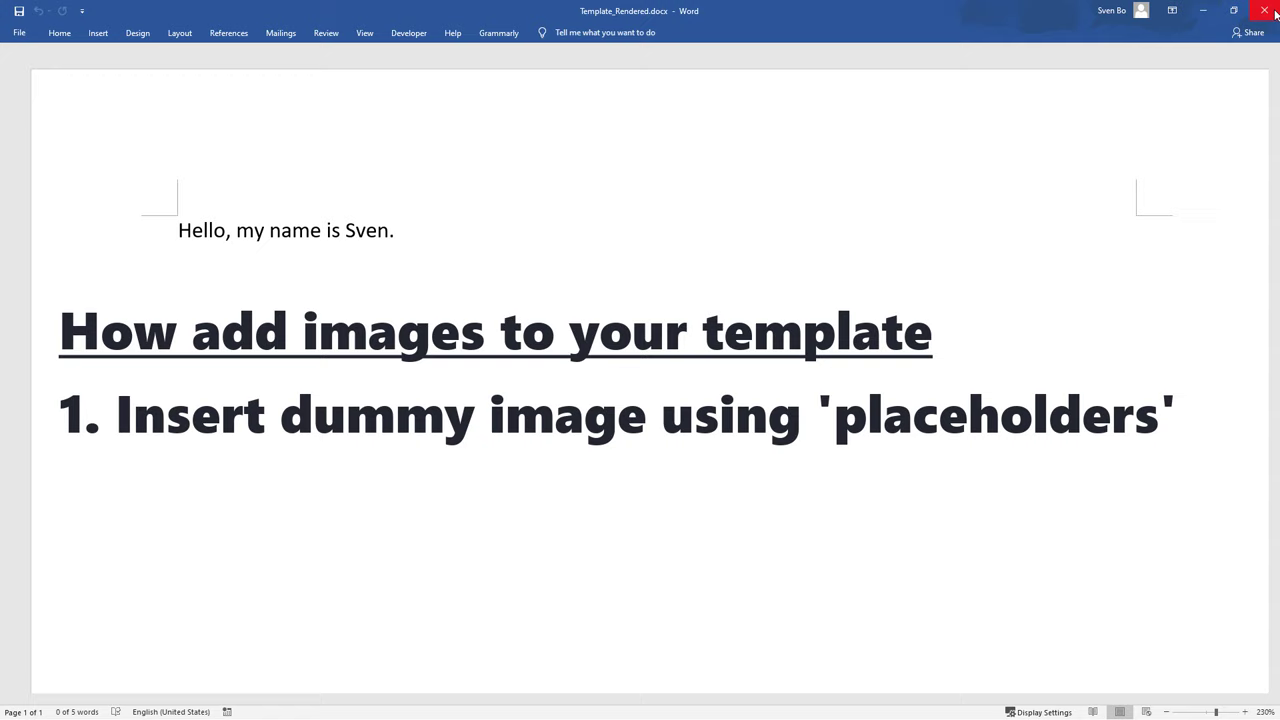
Step: Close the rendered file and add a {{ placeholder_1 }} tag to Template.docx
left_click(1268, 12)
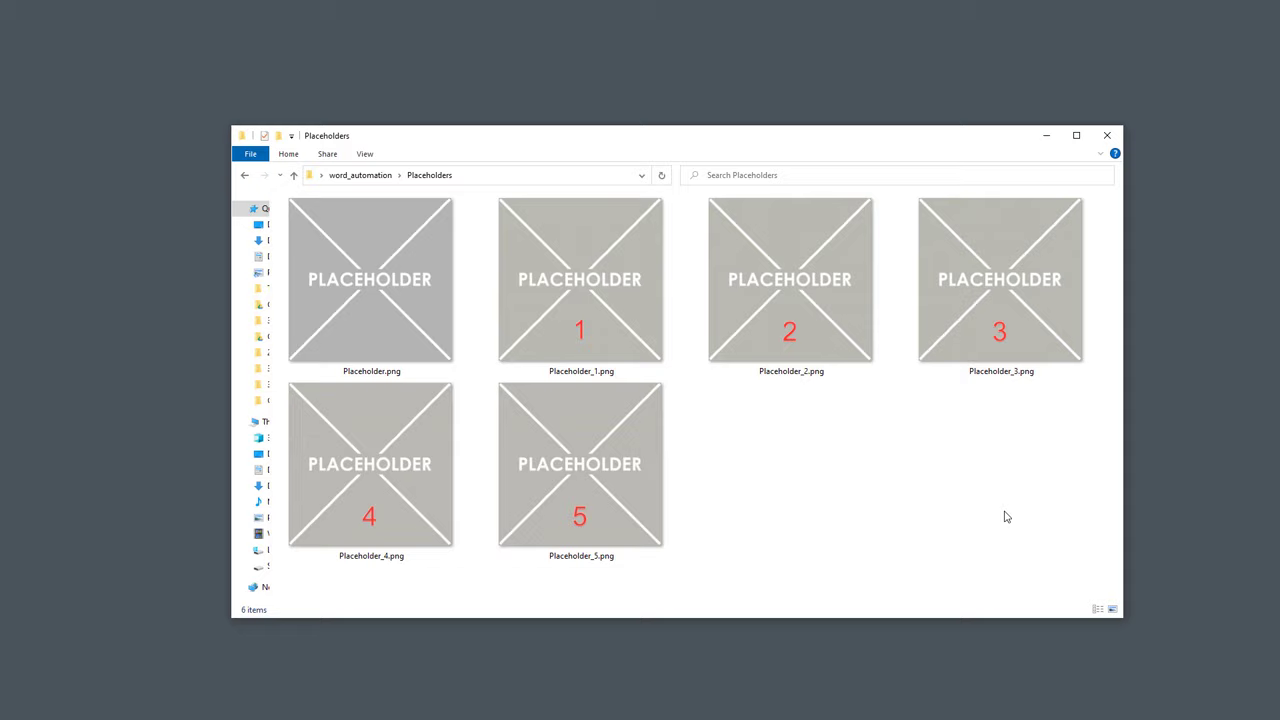
mouse_move(940, 500)
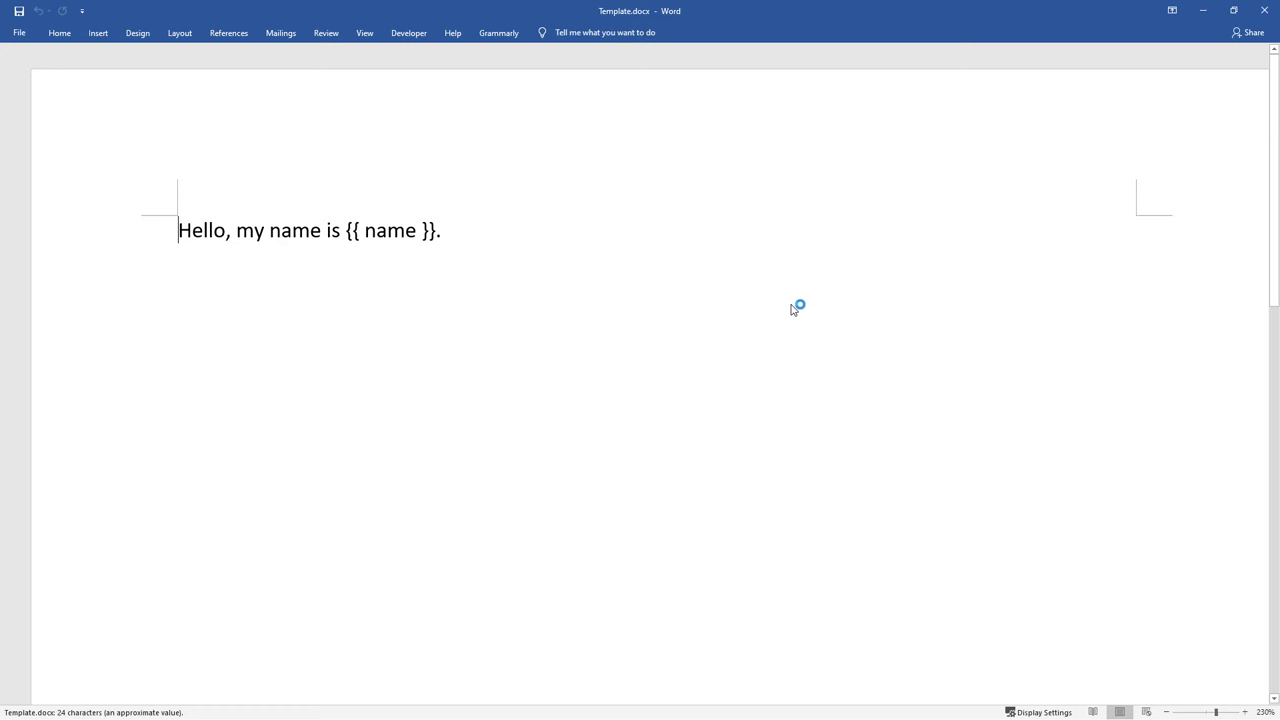
type("{{ placeholder_1 }}")
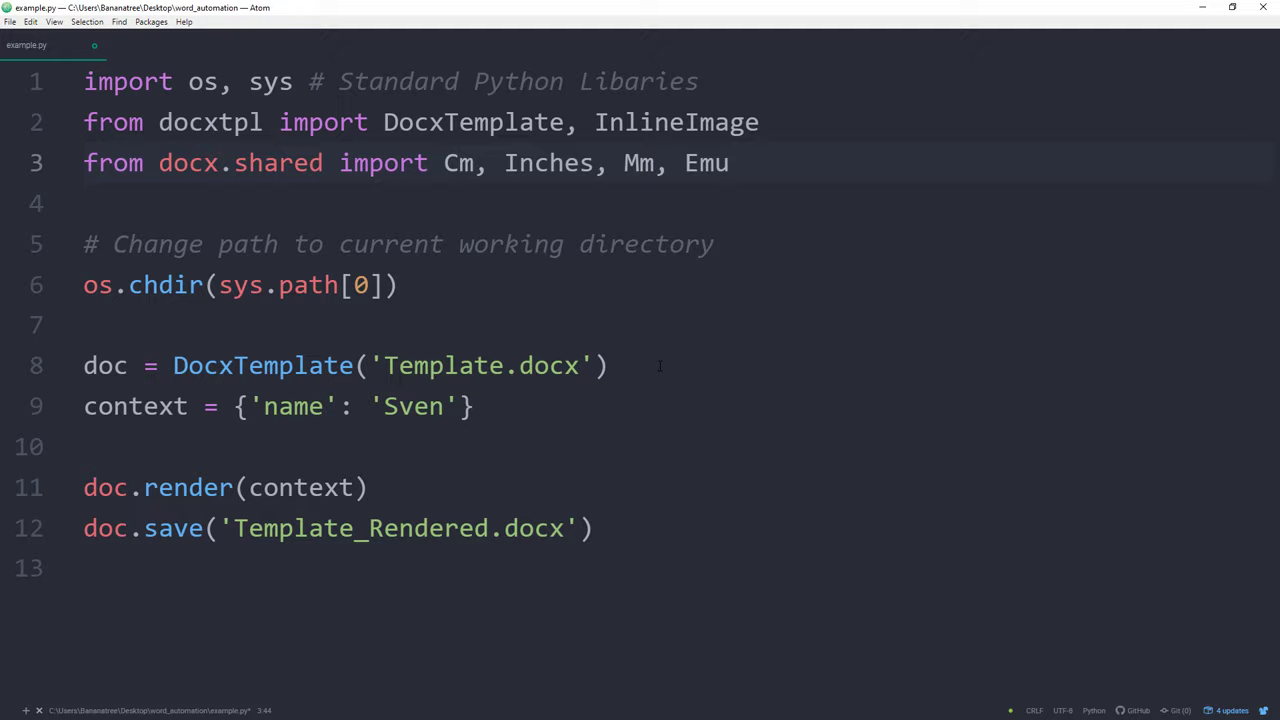
Step: Assign placeholder_1 = InlineImage(doc, 'Placeholders/Placeholder_1.png') in example.py
type("placeholder_1 = InlineImage")
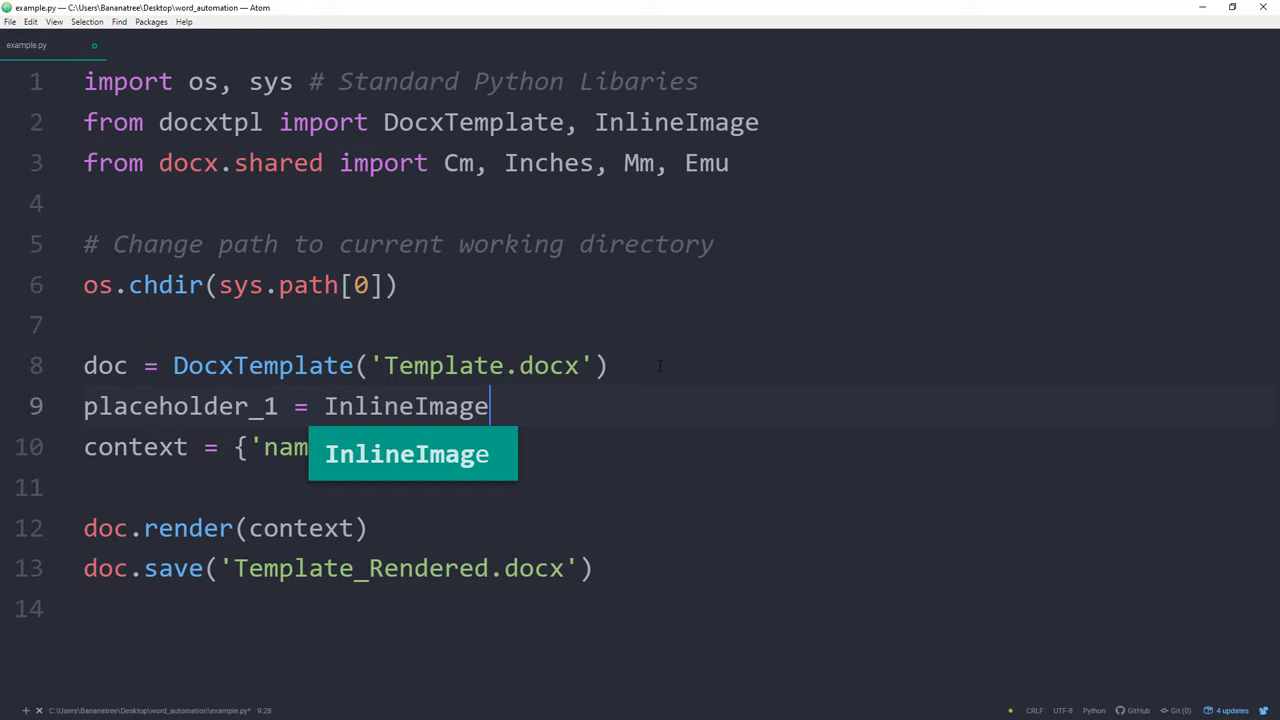
type("(doc, 'Placeholders/Placeholder_1.png', )")
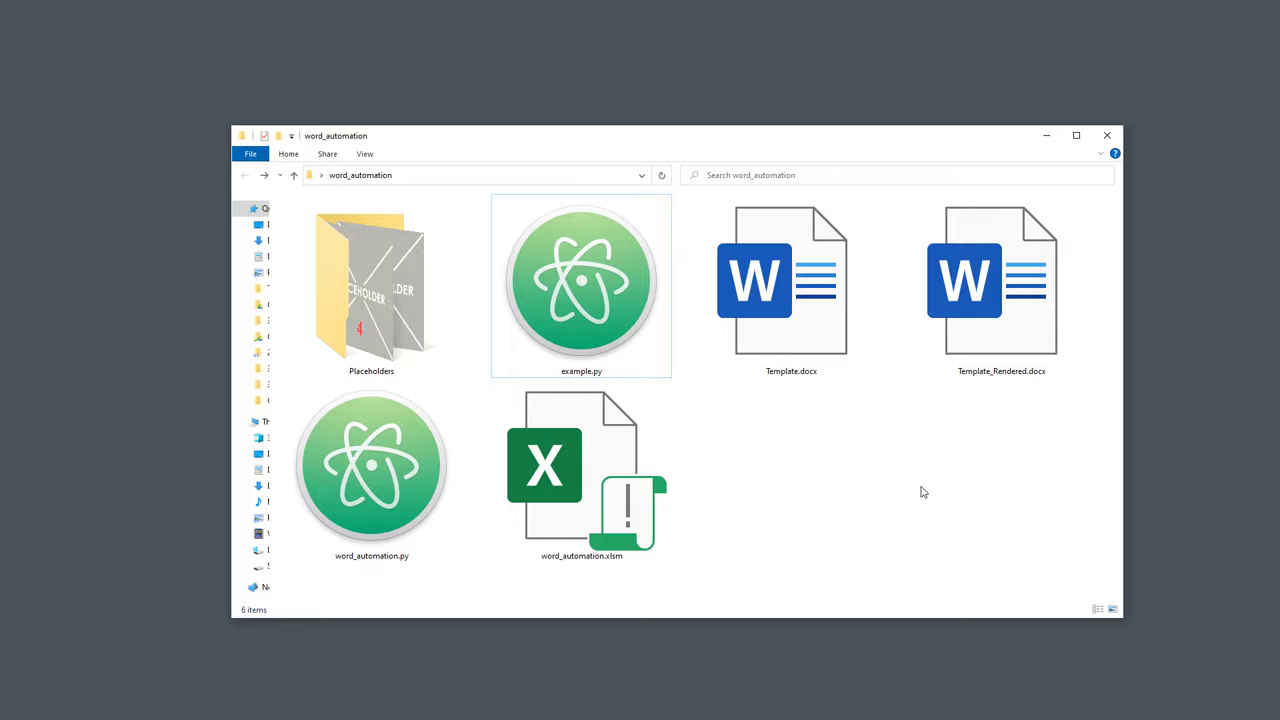
Step: Open Template_Rendered.docx to view placeholder images 1 and 2 below the greeting
double_click(1000, 280)
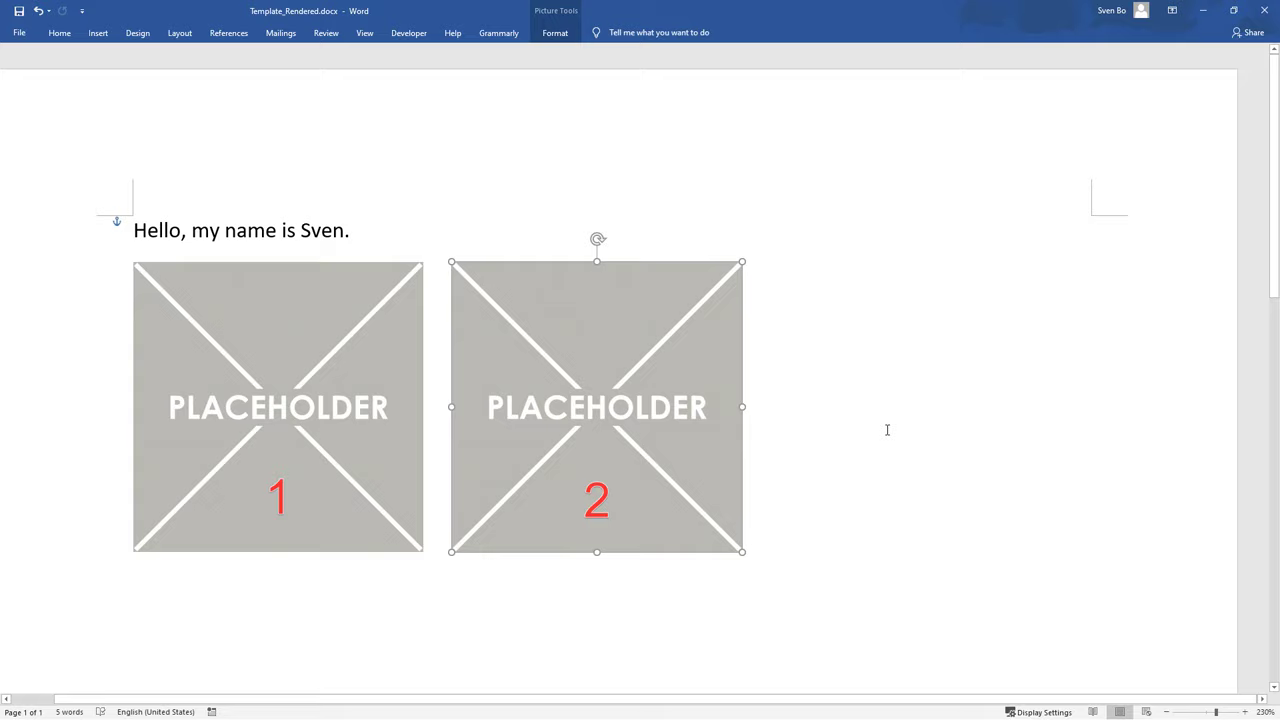
left_click(888, 430)
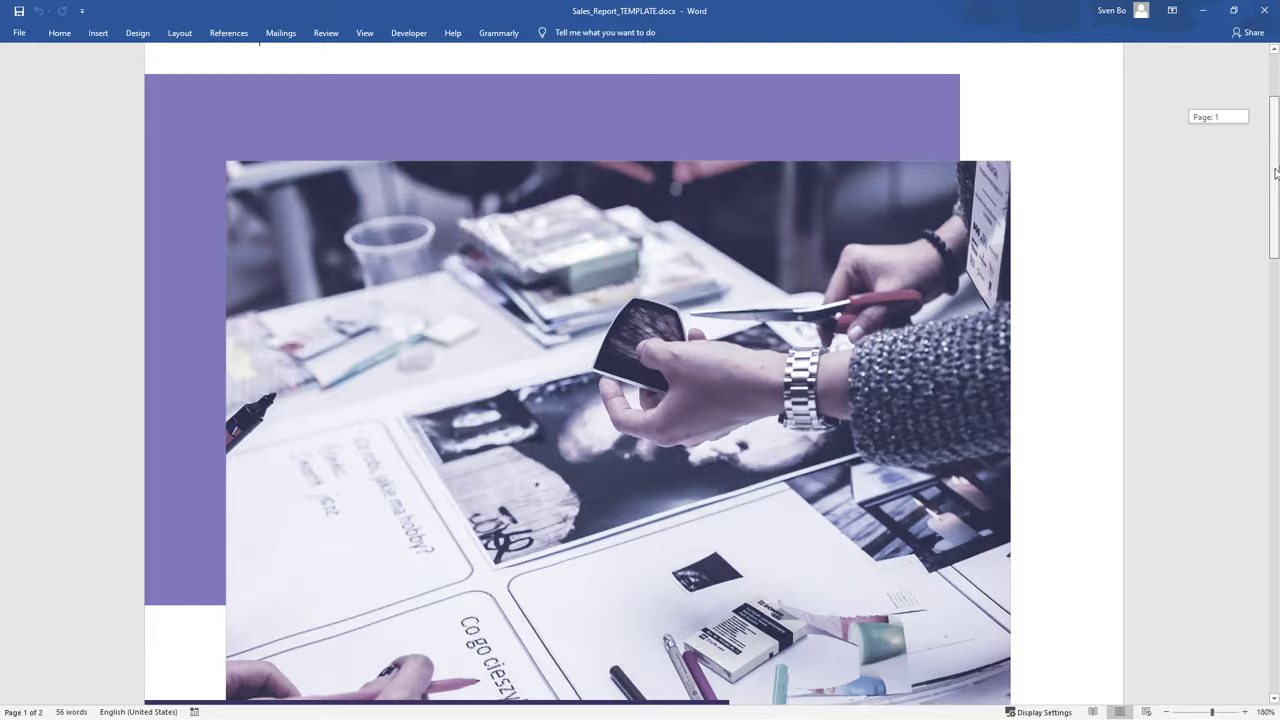
Step: Scroll through the template to view the Top 3 Products tags and chart placeholder
scroll("down", 3)
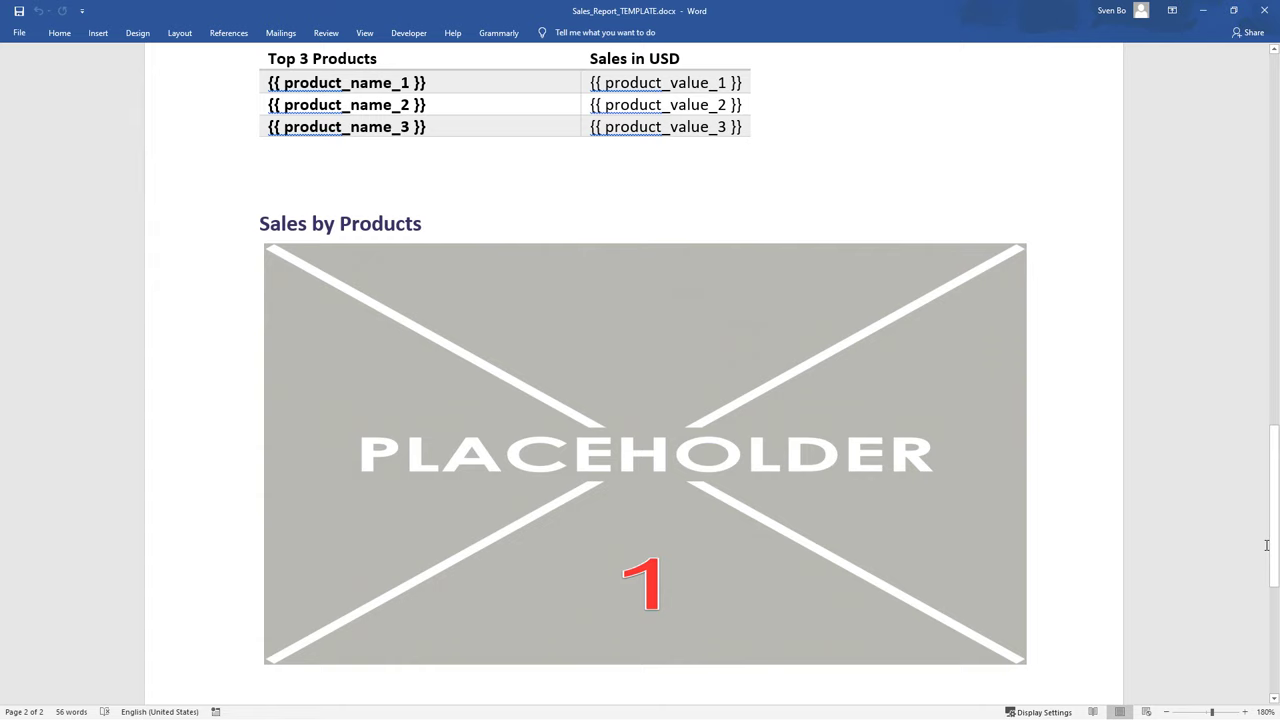
scroll("up", 3)
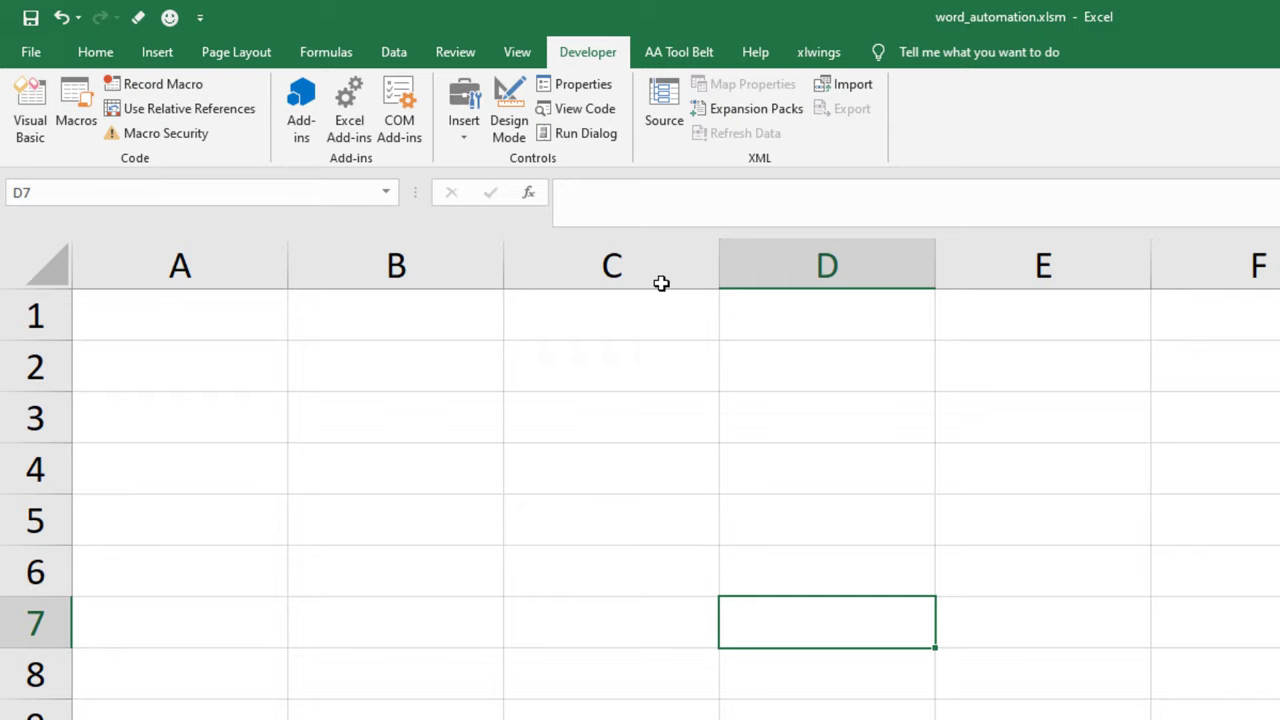
Step: Enable the Developer tab through Excel Options' Customize Ribbon
left_click(30, 52)
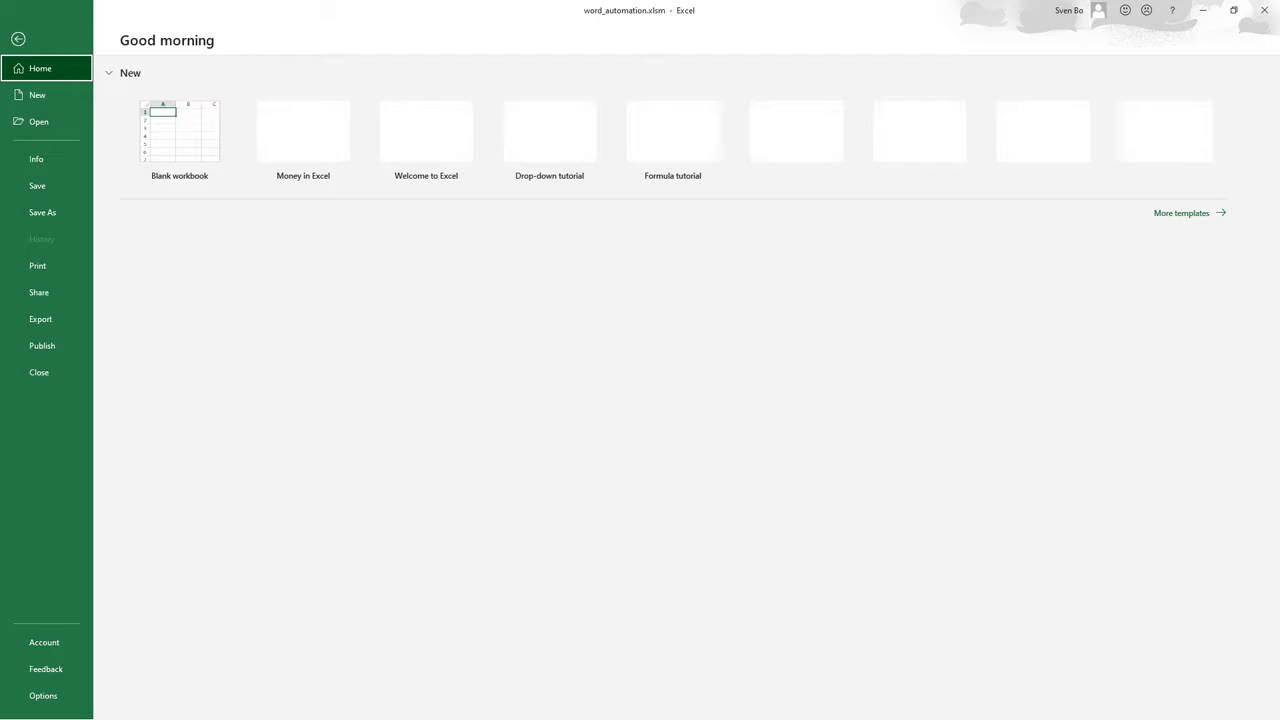
left_click(44, 696)
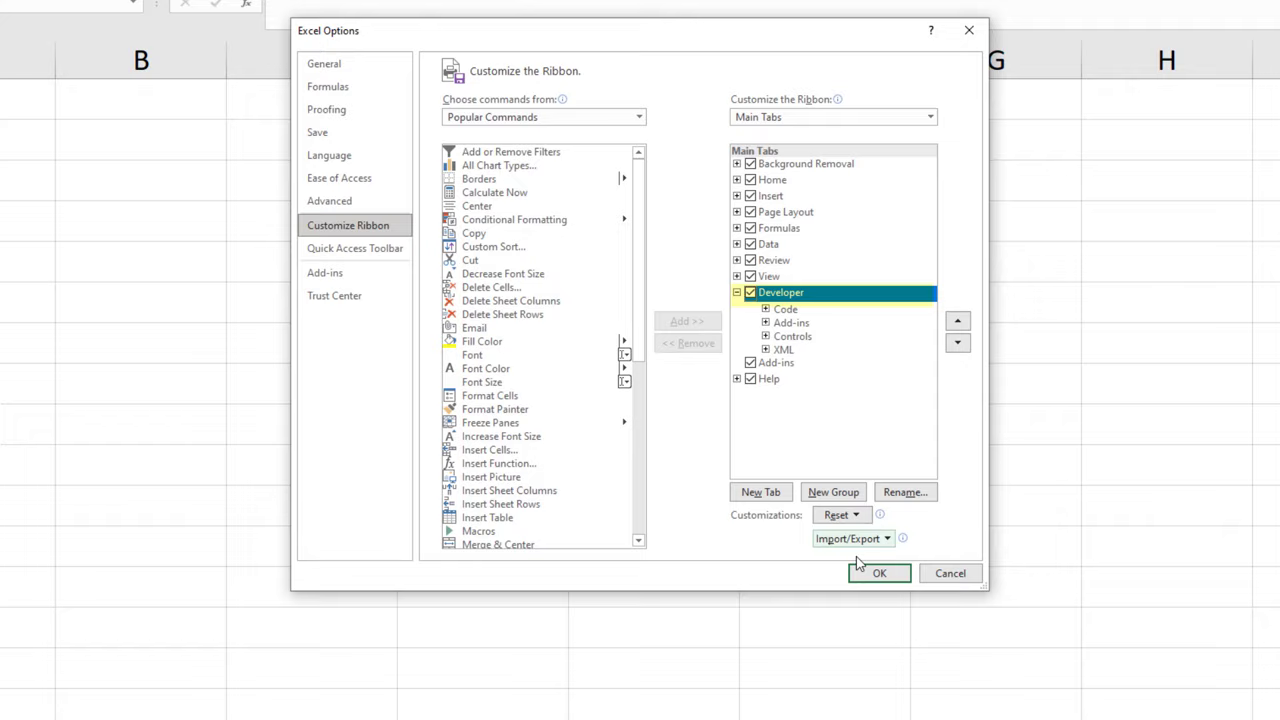
left_click(878, 572)
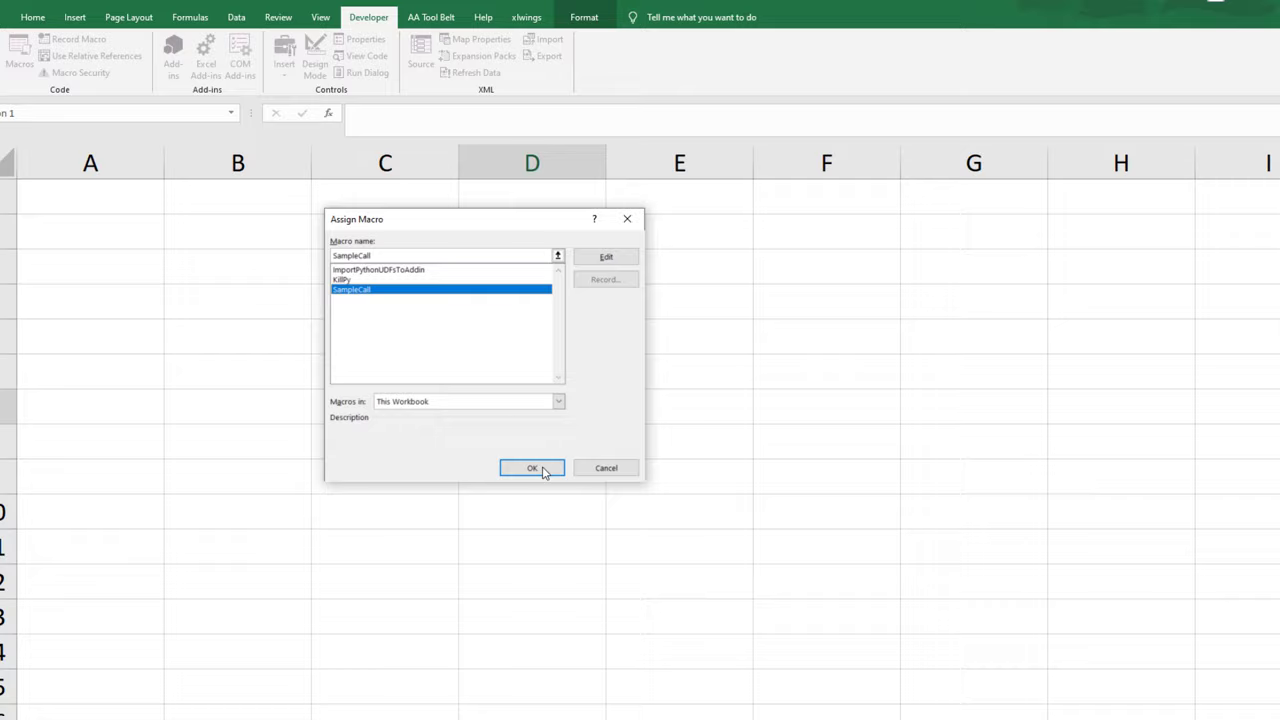
Step: Assign the SampleCall macro to Button 1 and run it to write Hello xlwings!
left_click(532, 468)
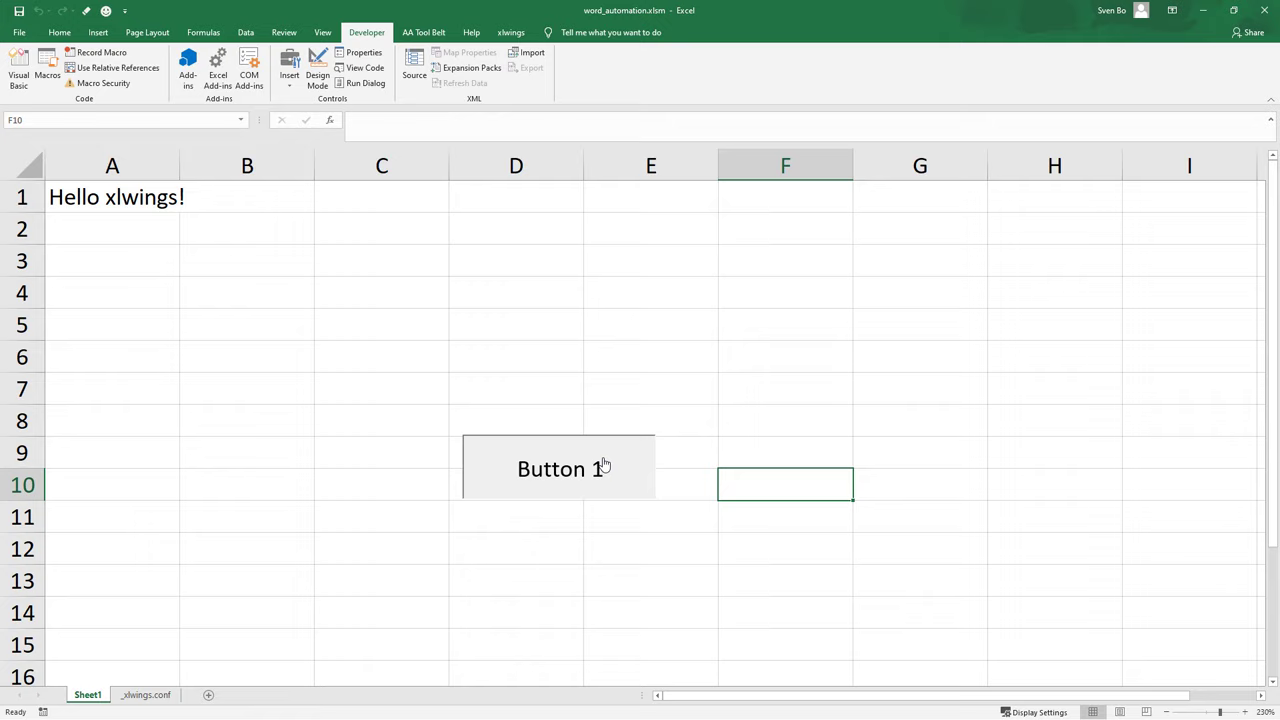
left_click(558, 468)
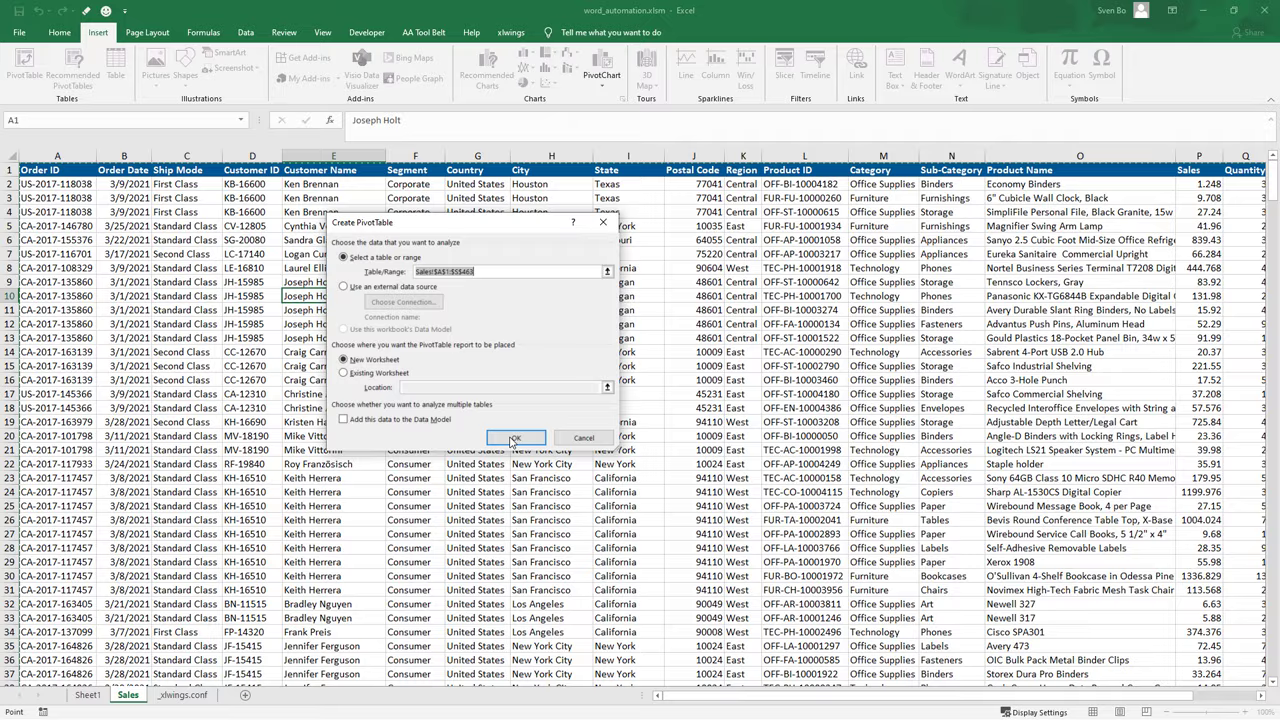
Step: Create a pivot table of Sum of Sales by sub-category on a new worksheet
left_click(516, 436)
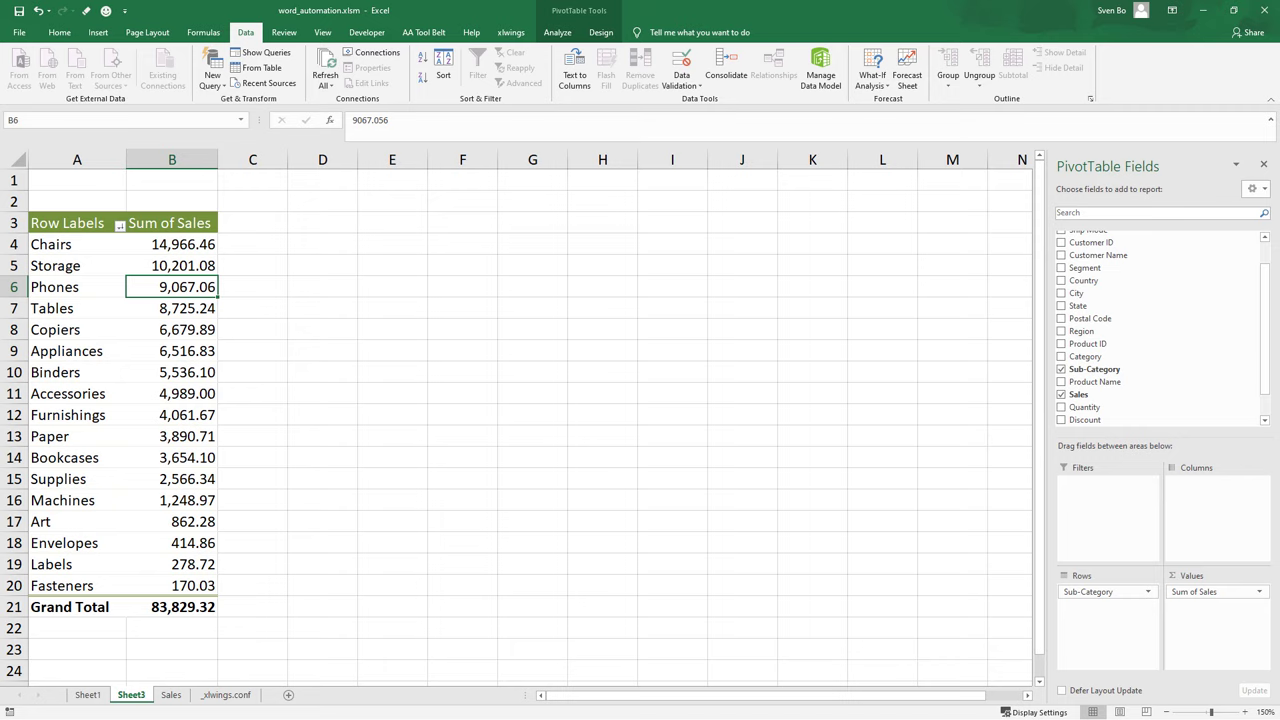
left_click(88, 694)
type("+SUM(")
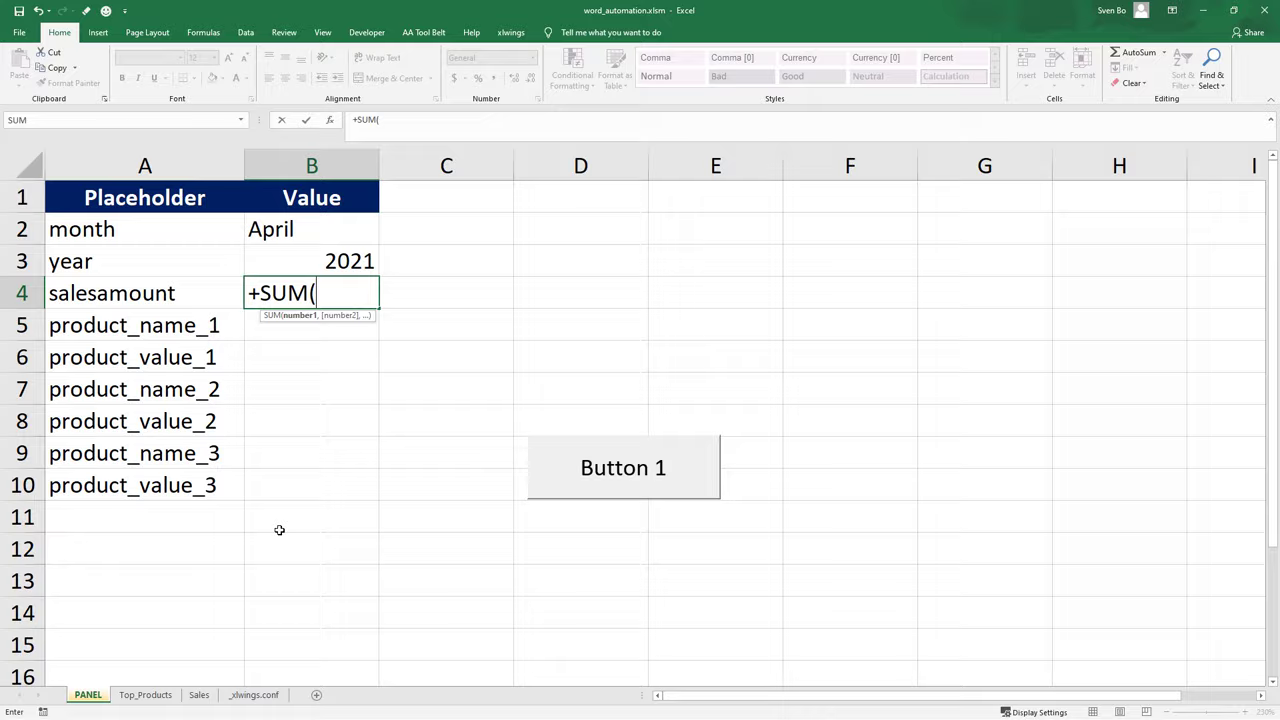
Step: Select the cells for the salesamount SUM formula on the PANEL sheet
left_click(146, 694)
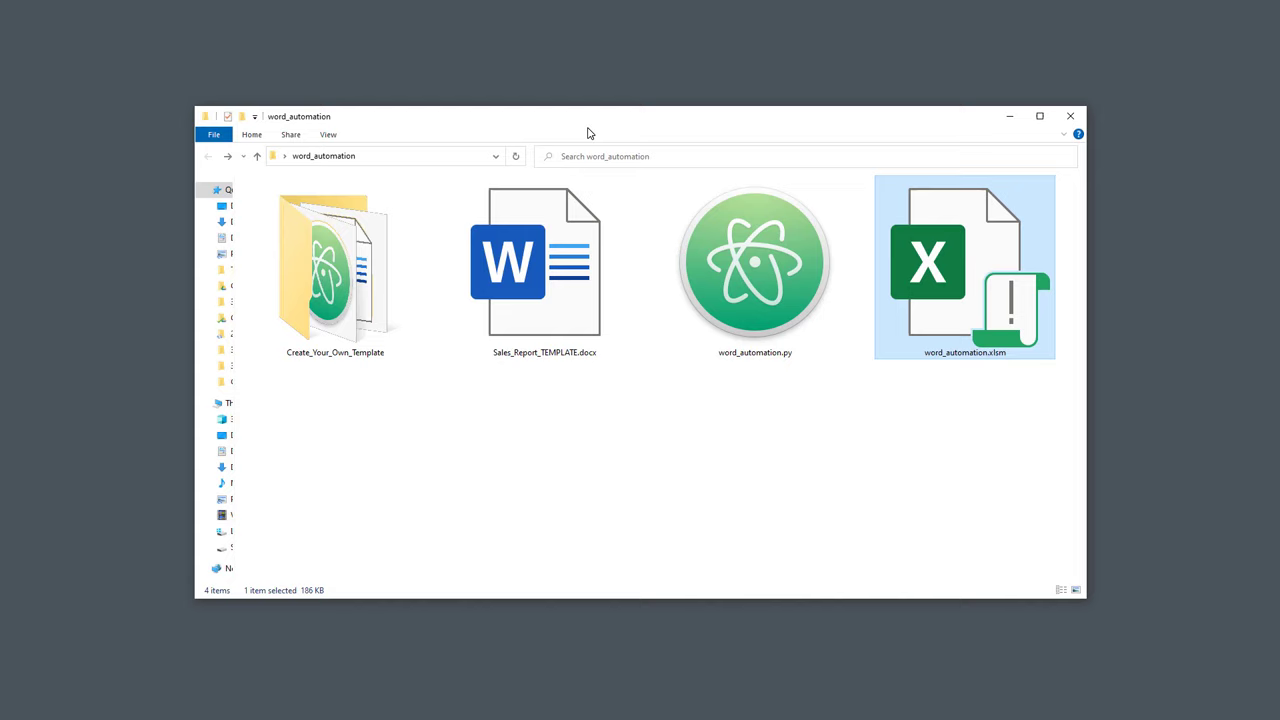
Step: Open word_automation.py in Atom from File Explorer
double_click(756, 262)
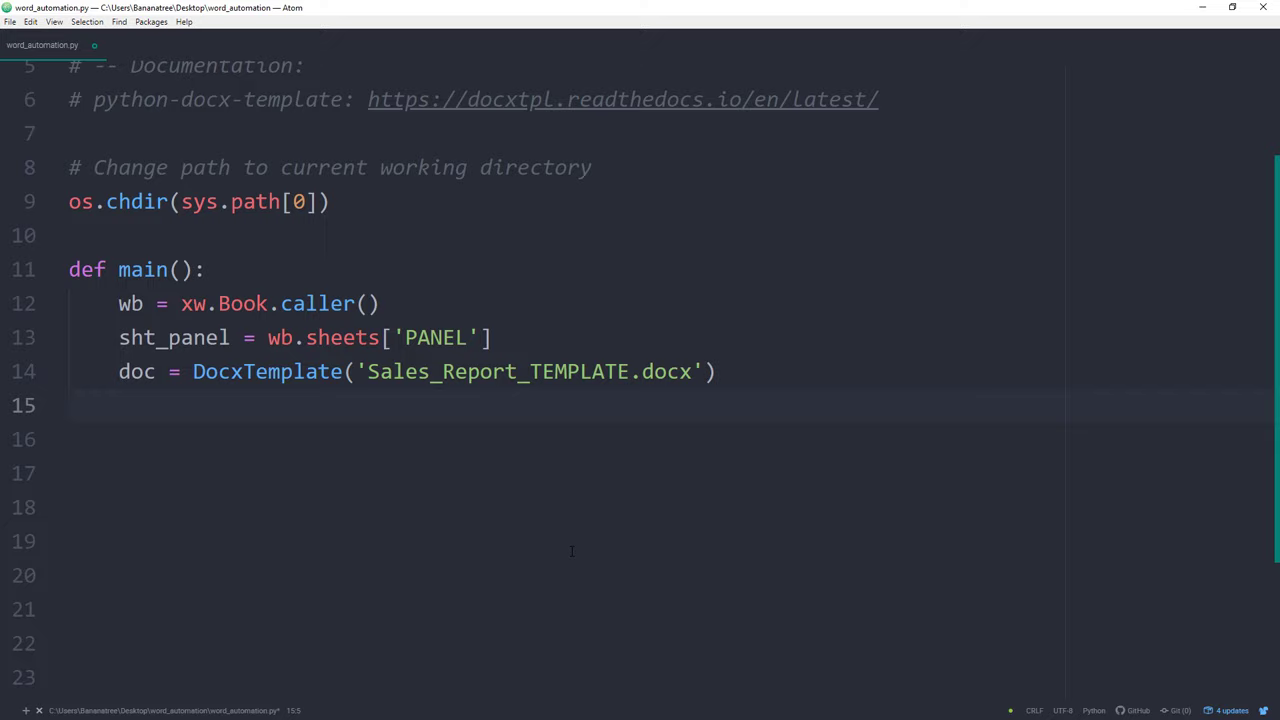
Step: Add the context line reading the PANEL table from A2 as a dict with int numbers
type("# -- Get values from Excel")
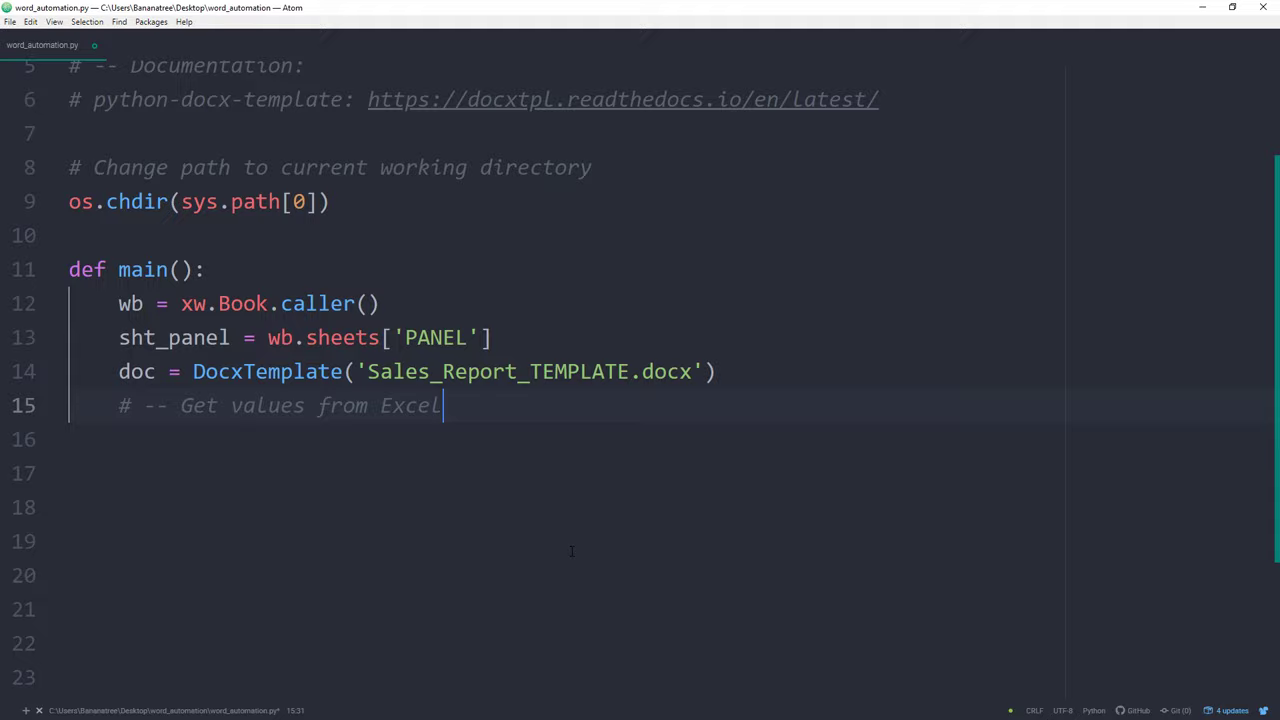
type("context = sht_panel.range")
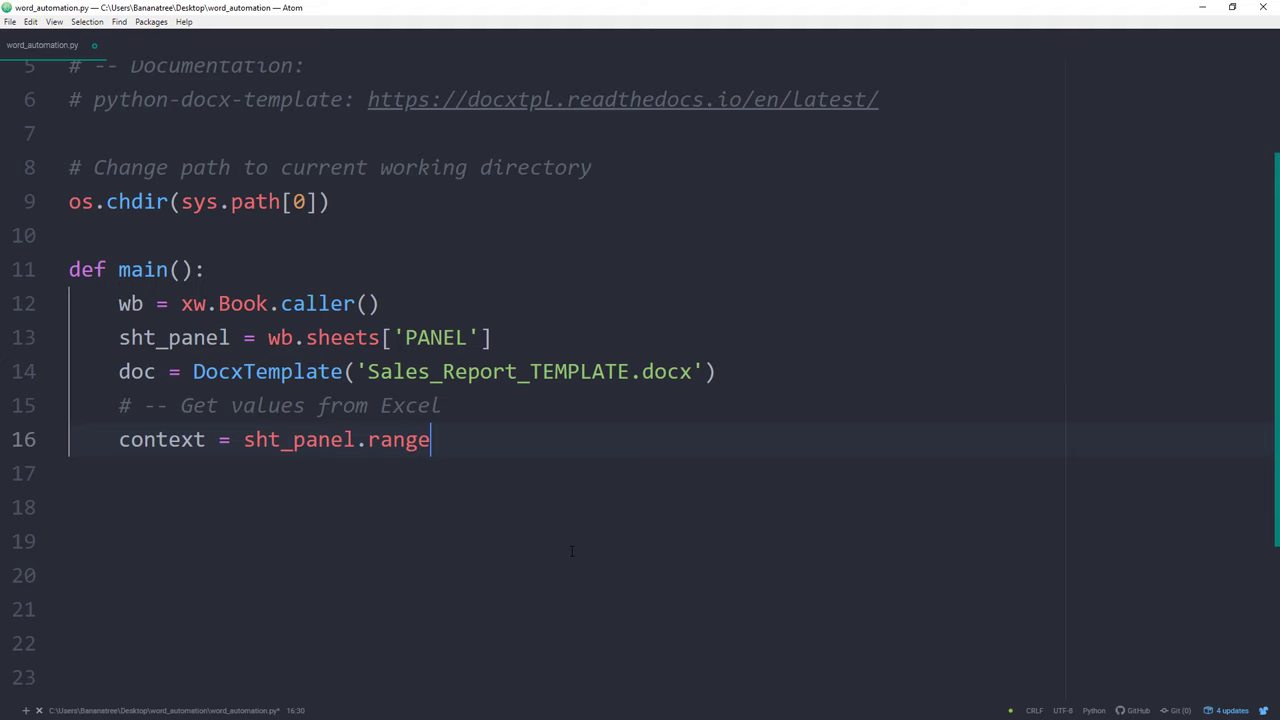
type("('A2').options(dict")
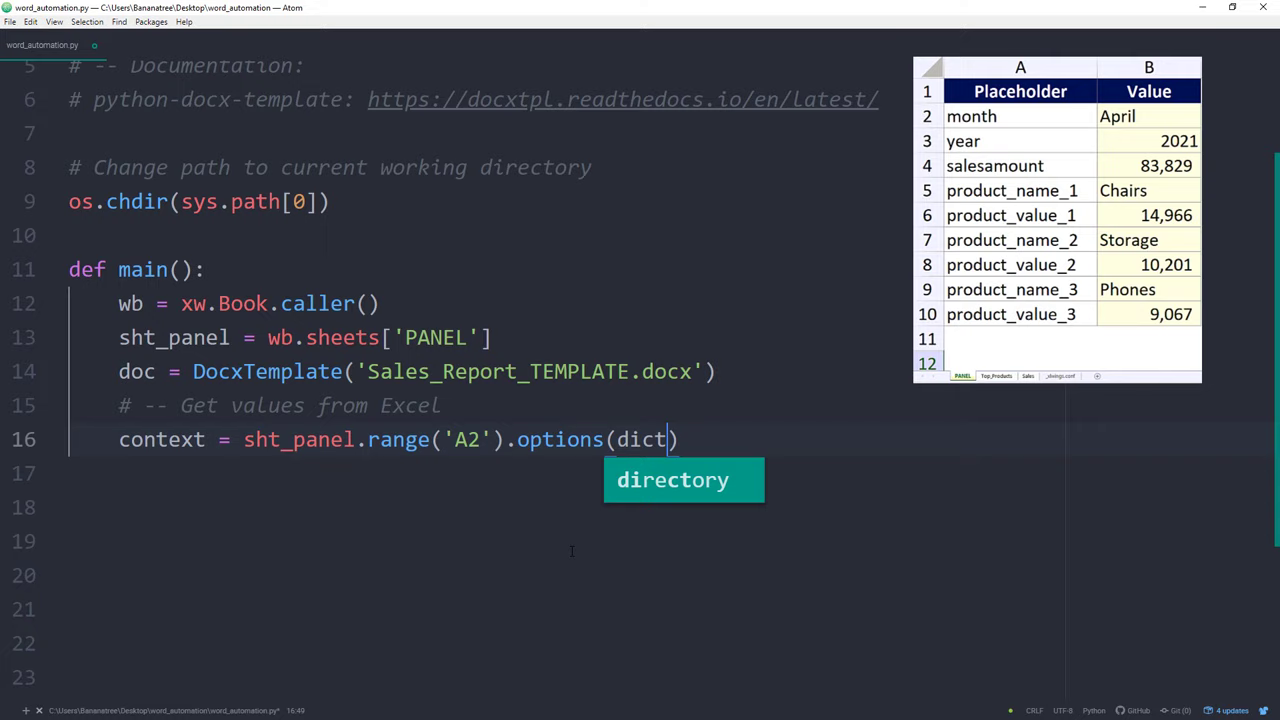
type(", expand='table', numbers=int).val")
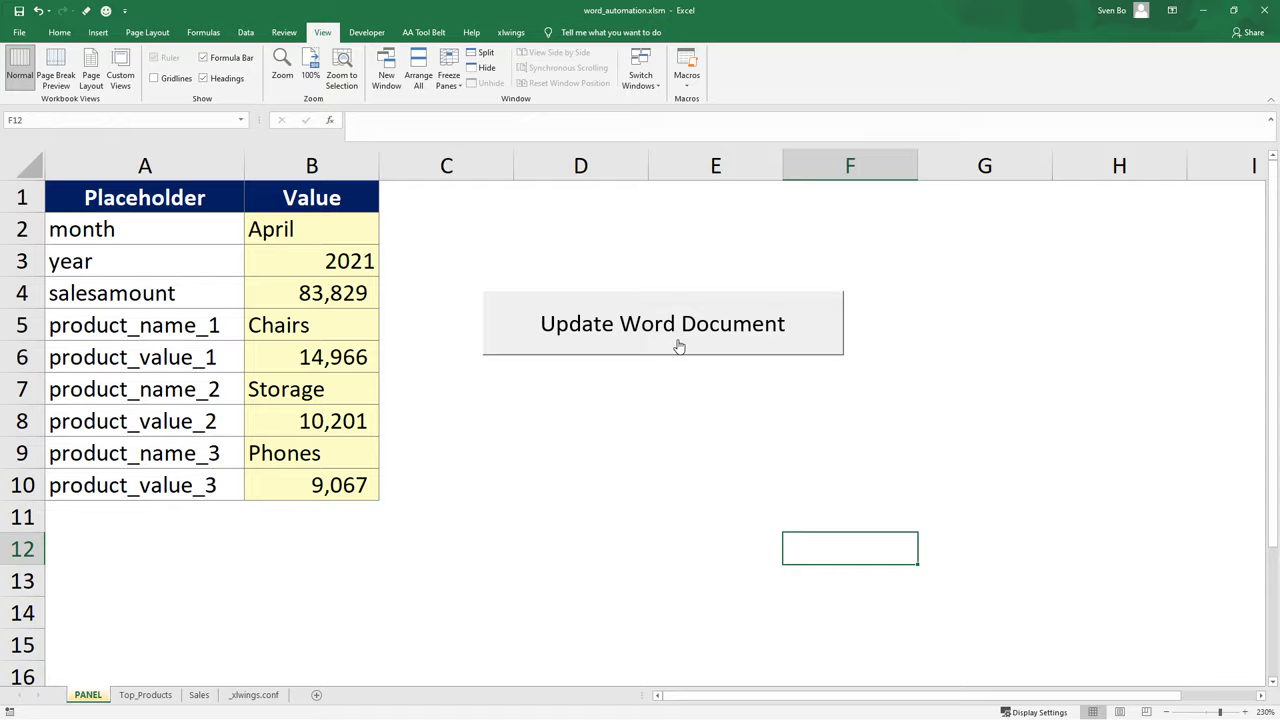
Step: Run Update Word Document from Excel and open the generated Sales_Report_April.docx
left_click(662, 324)
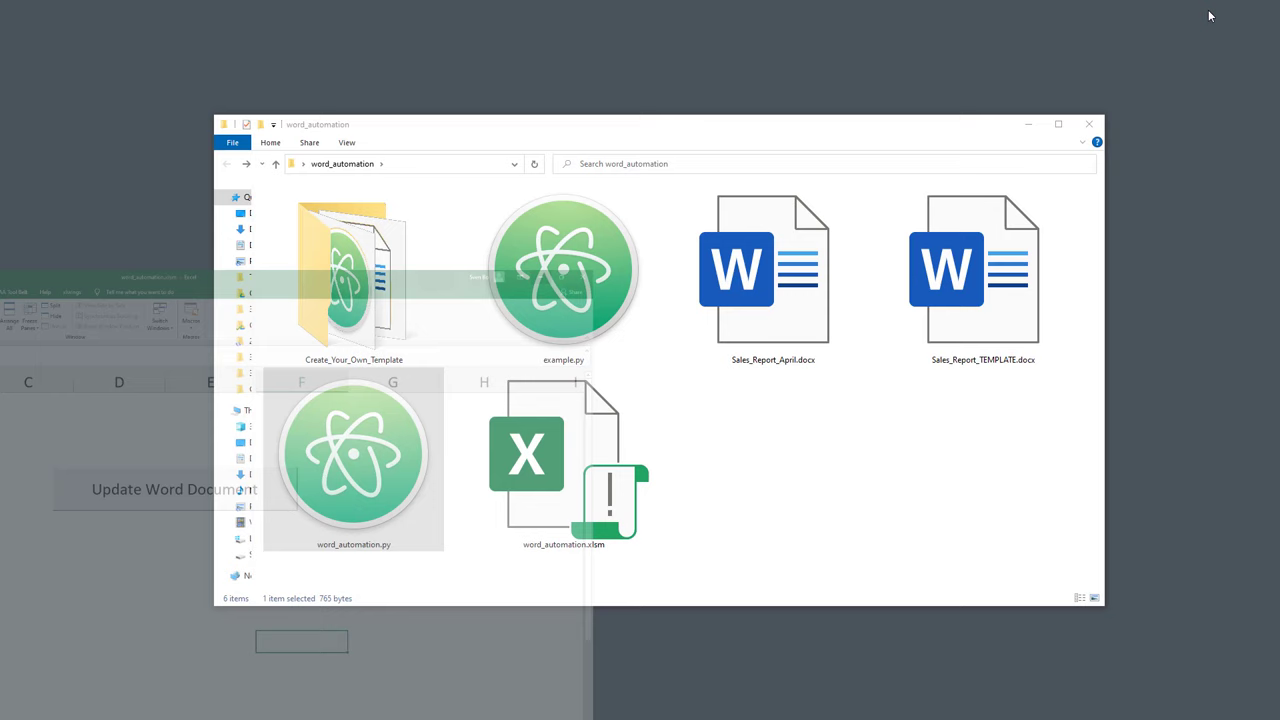
double_click(764, 268)
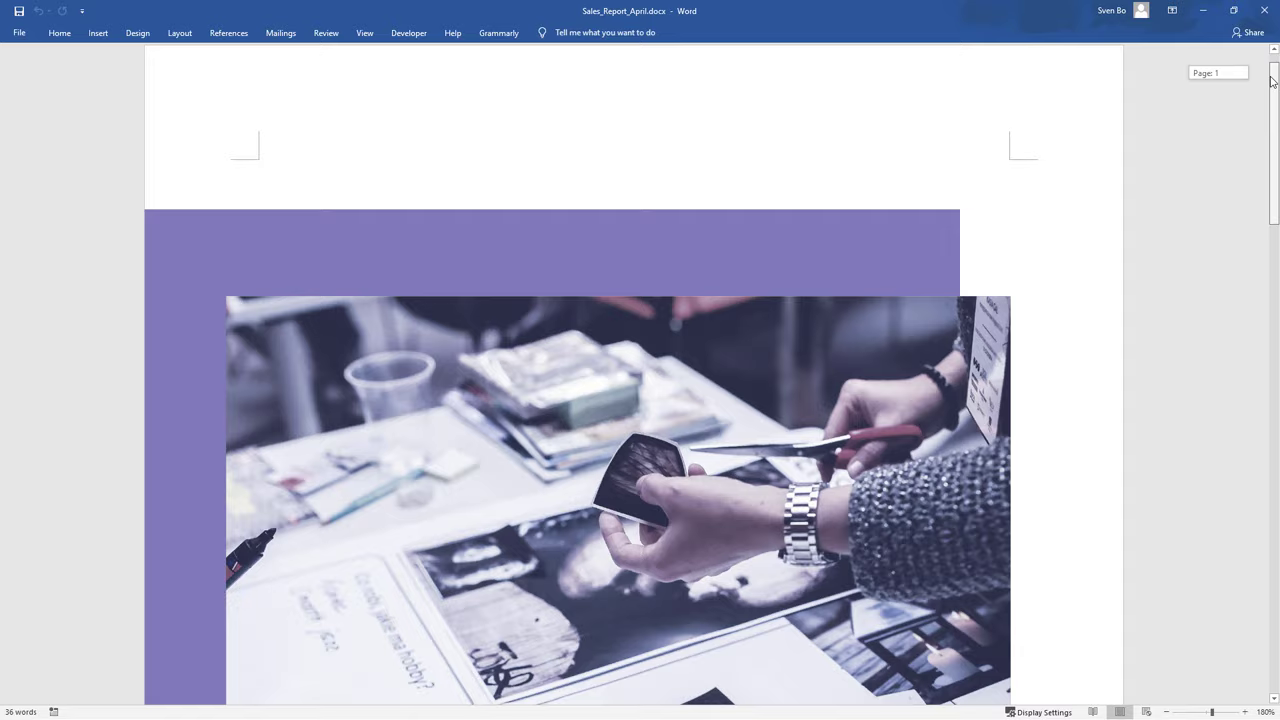
scroll("down", 3)
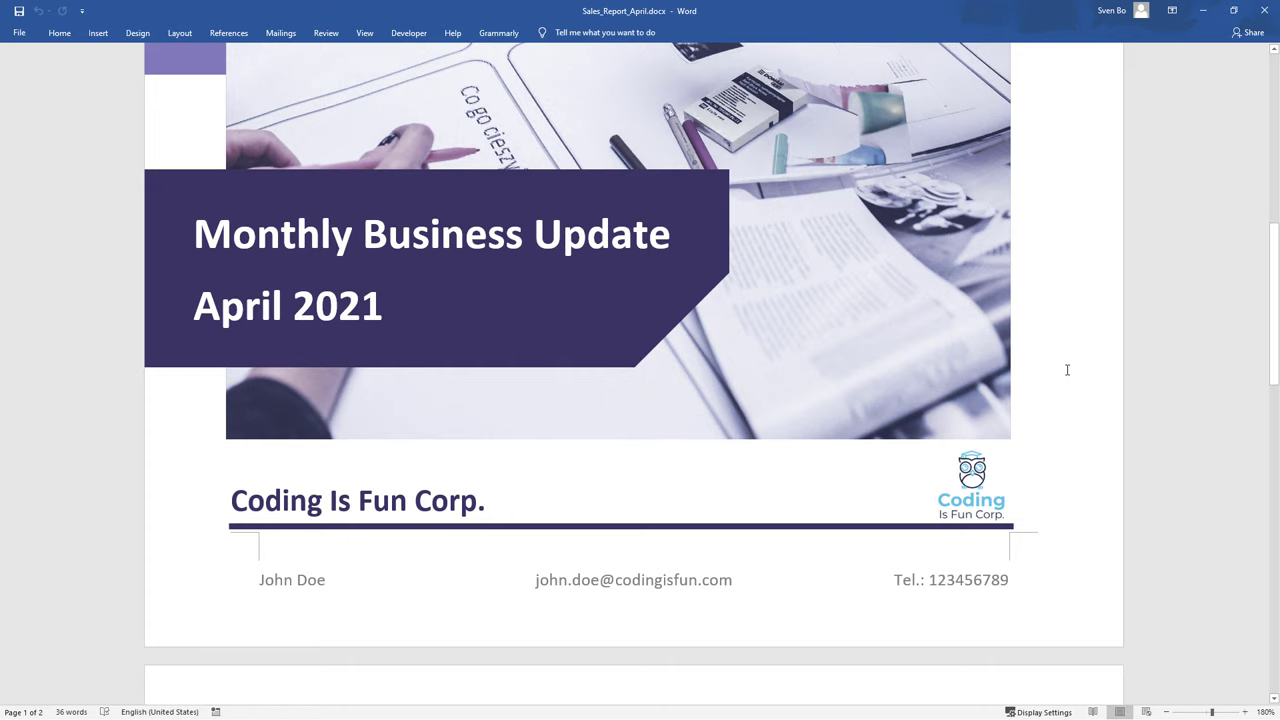
scroll("down", 3)
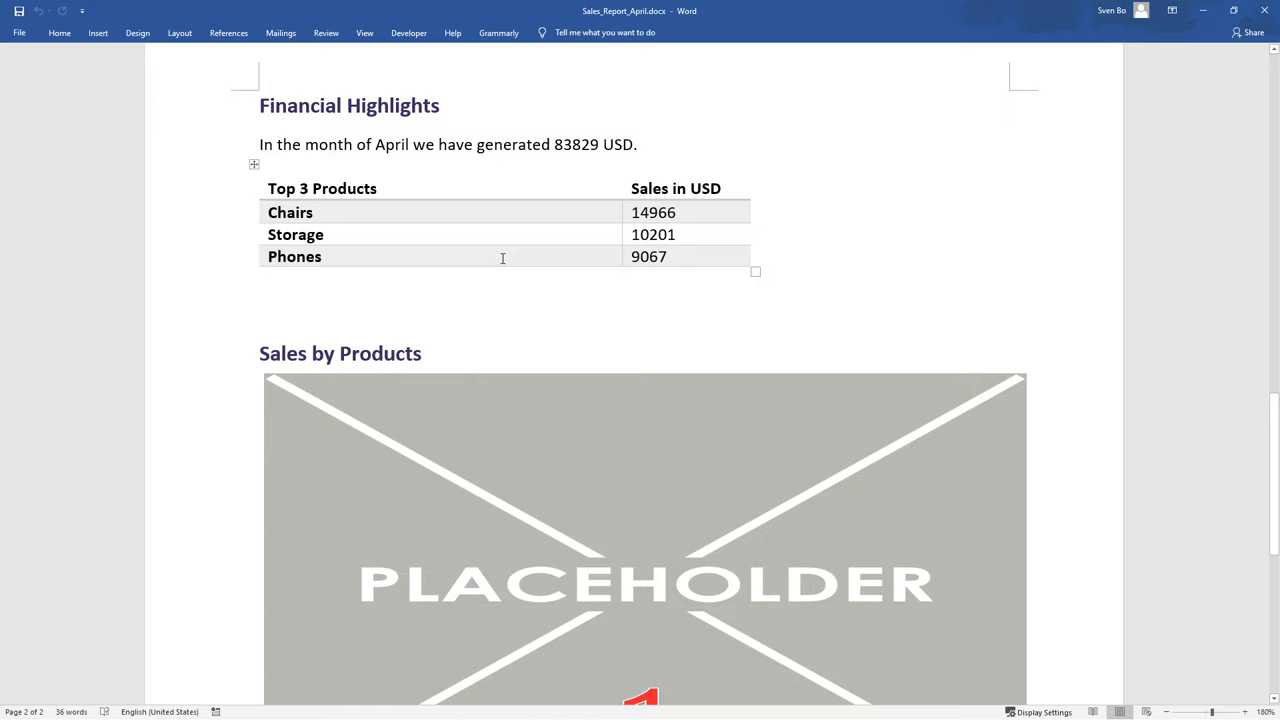
scroll("down", 3)
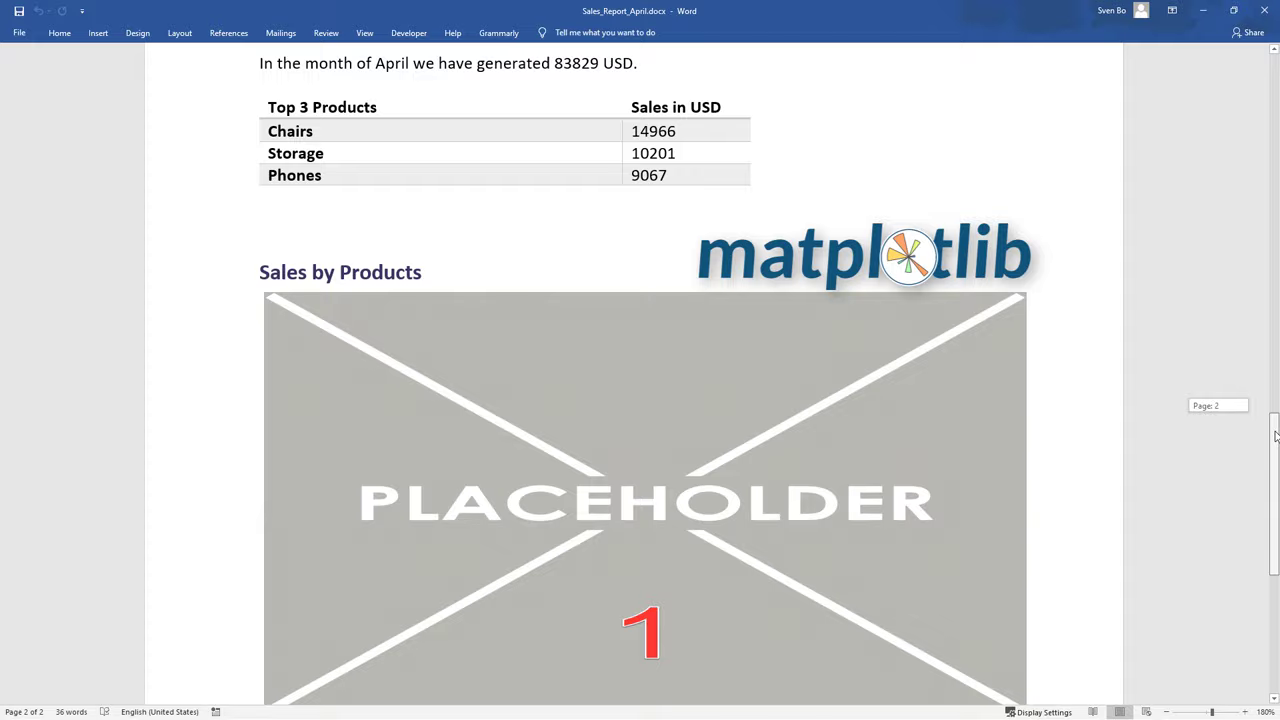
scroll("down", 3)
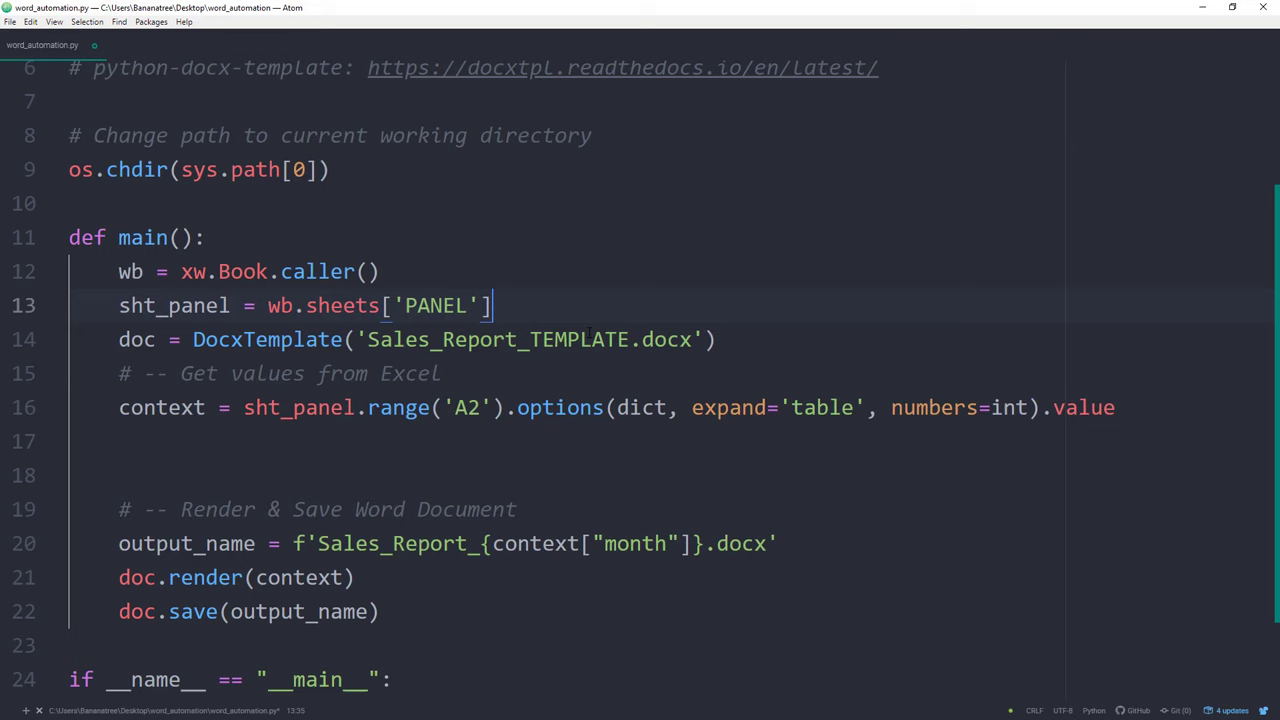
Step: Add sht_sales and read the Sales sheet from A1 into a pandas DataFrame
type("sht_sales = wb.sheets[]")
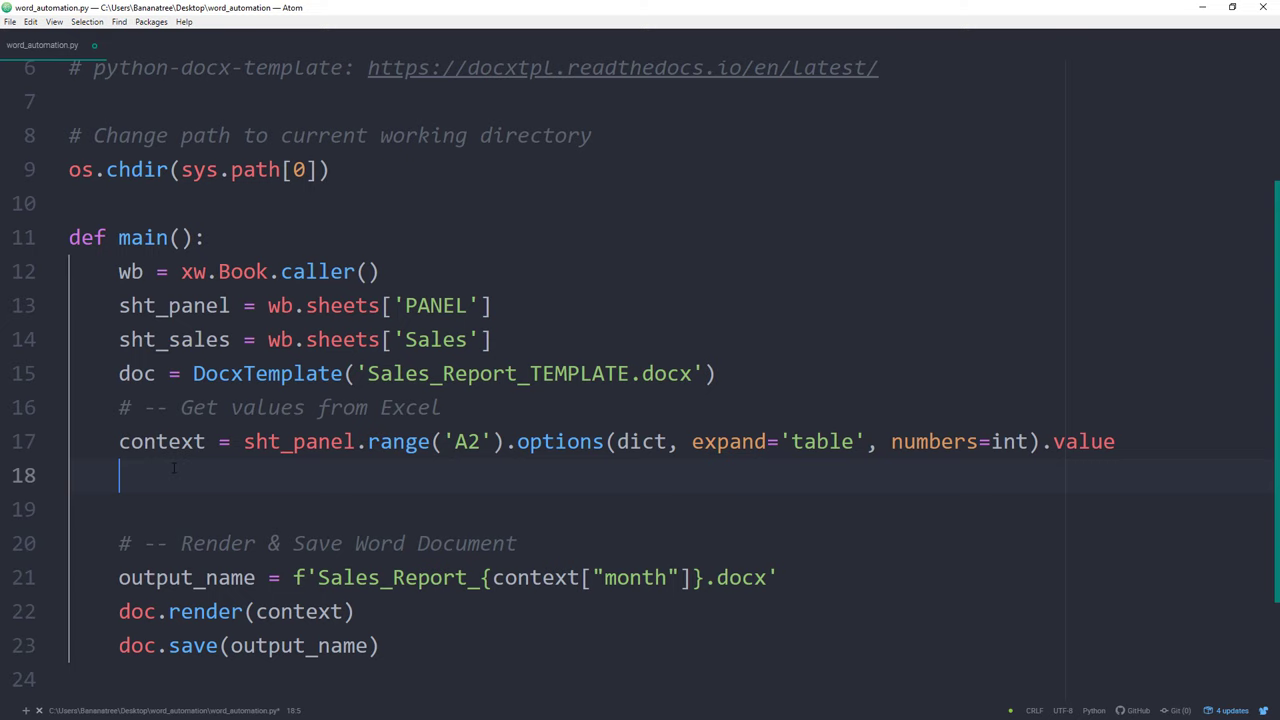
type("df = sht_sales.range('A1').options(pd.DataFrame, index=False, expand='table').value")
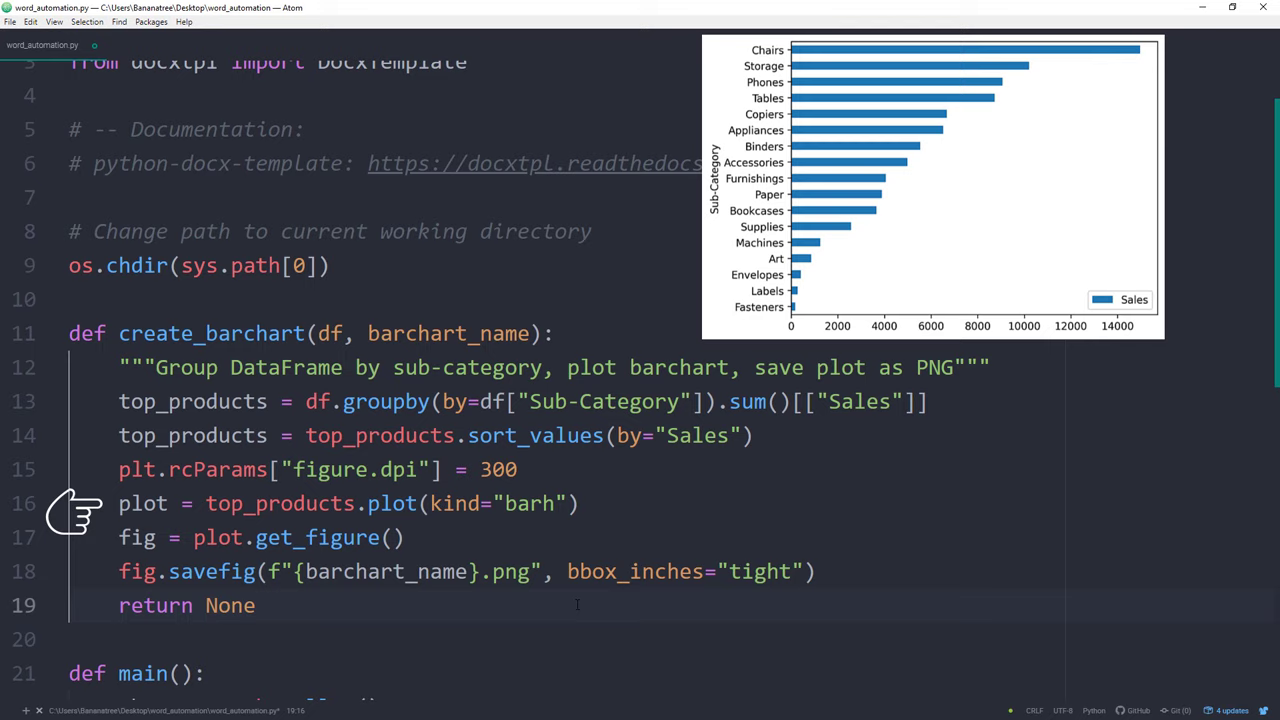
Step: Add doc.replace_pic swapping Placeholder_1.png for the barchart_name PNG in main()
scroll("down", 3)
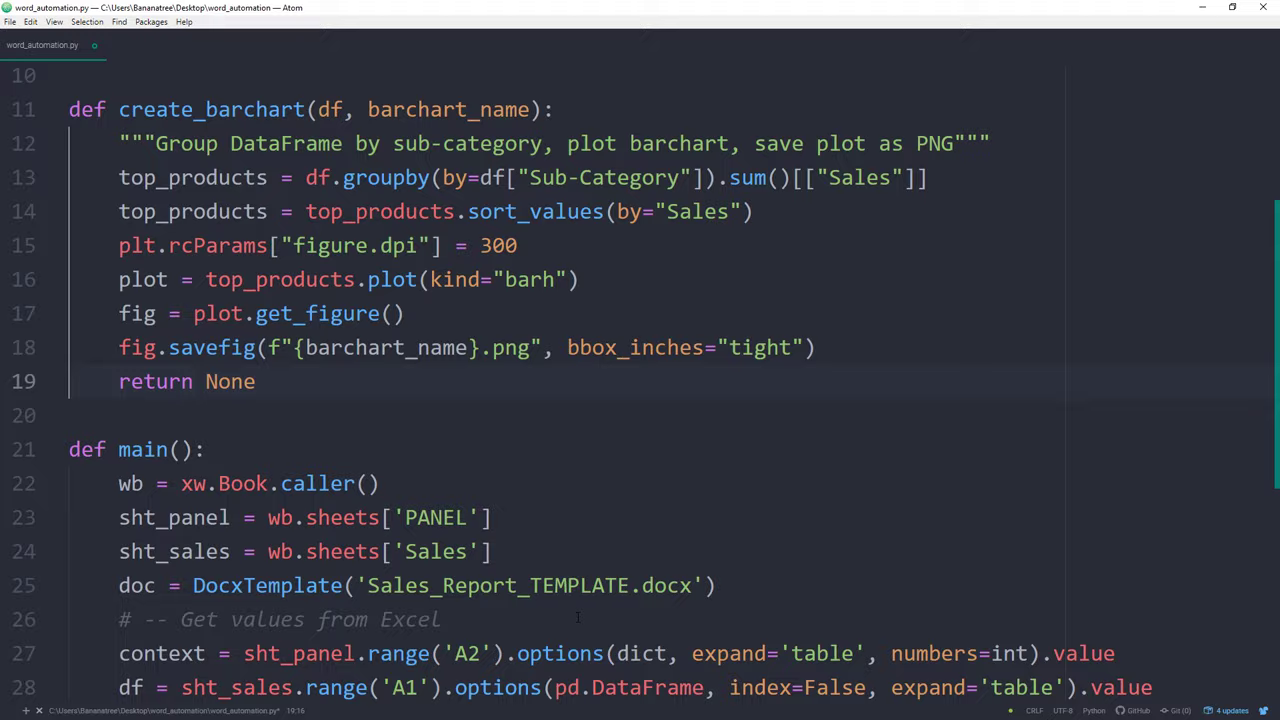
scroll("down", 3)
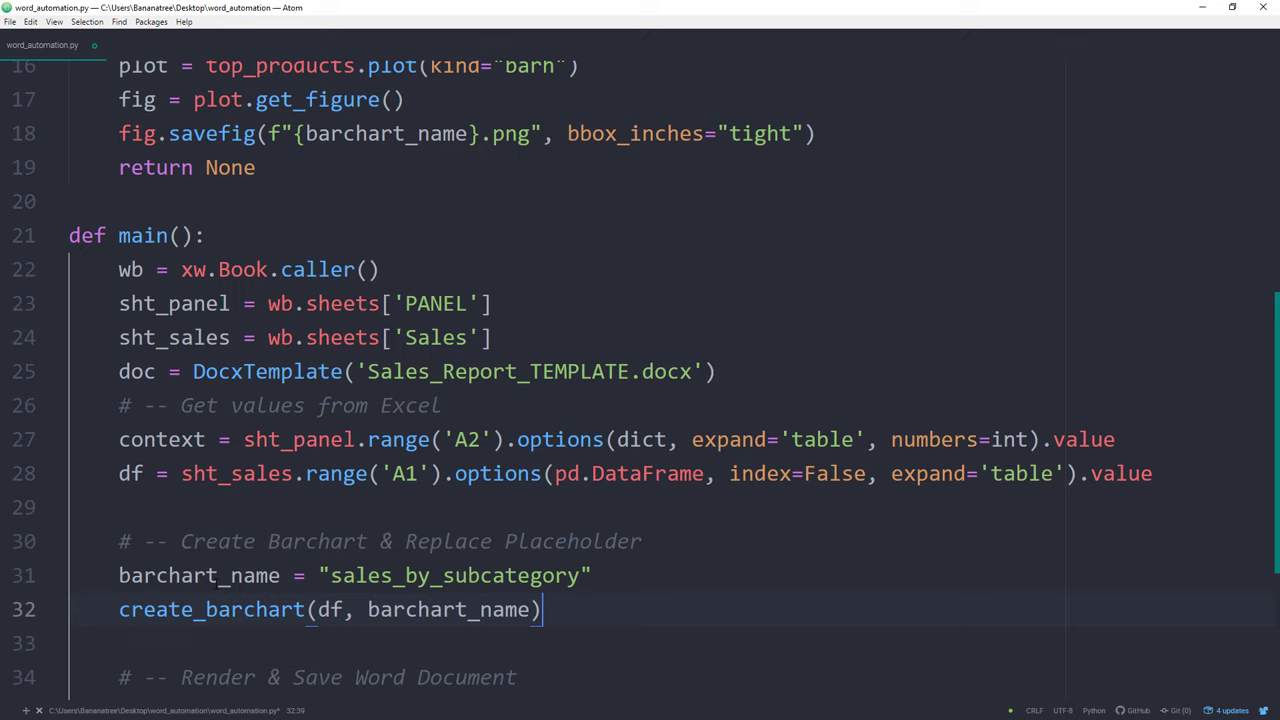
type("doc.replace_pic('Placeholder_1.png')")
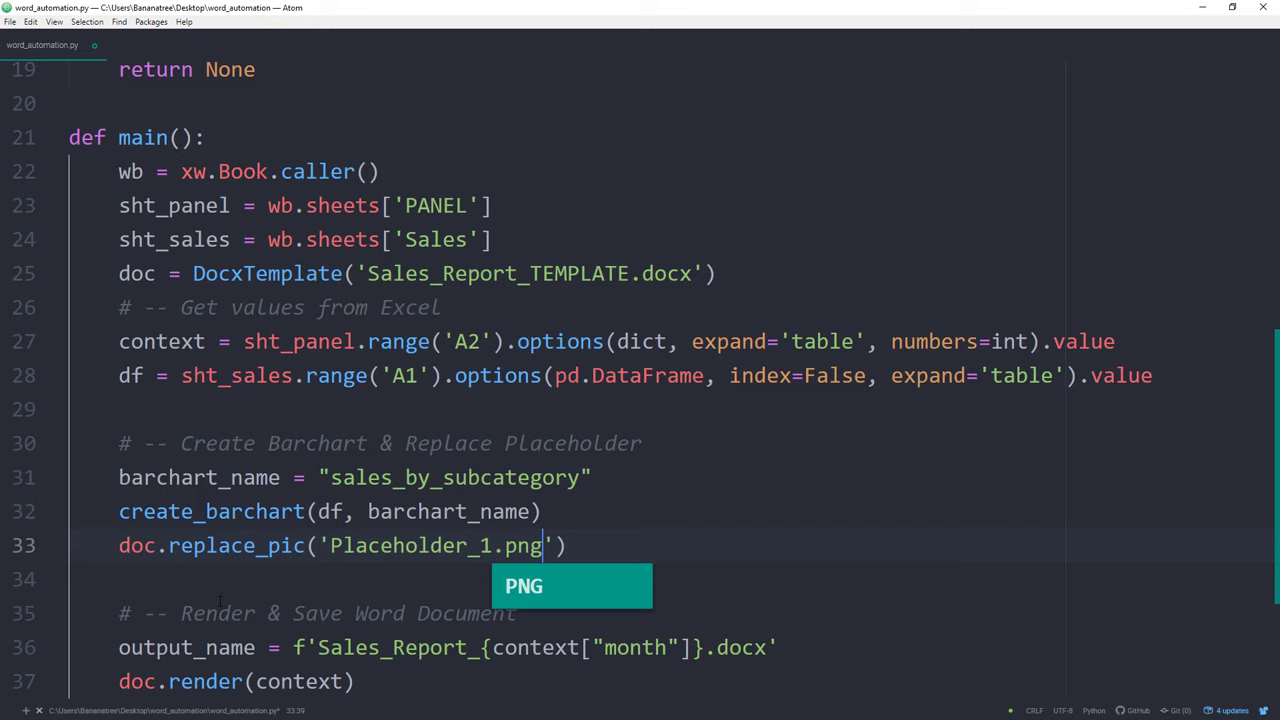
type(", f'{barchart_name}.png'")
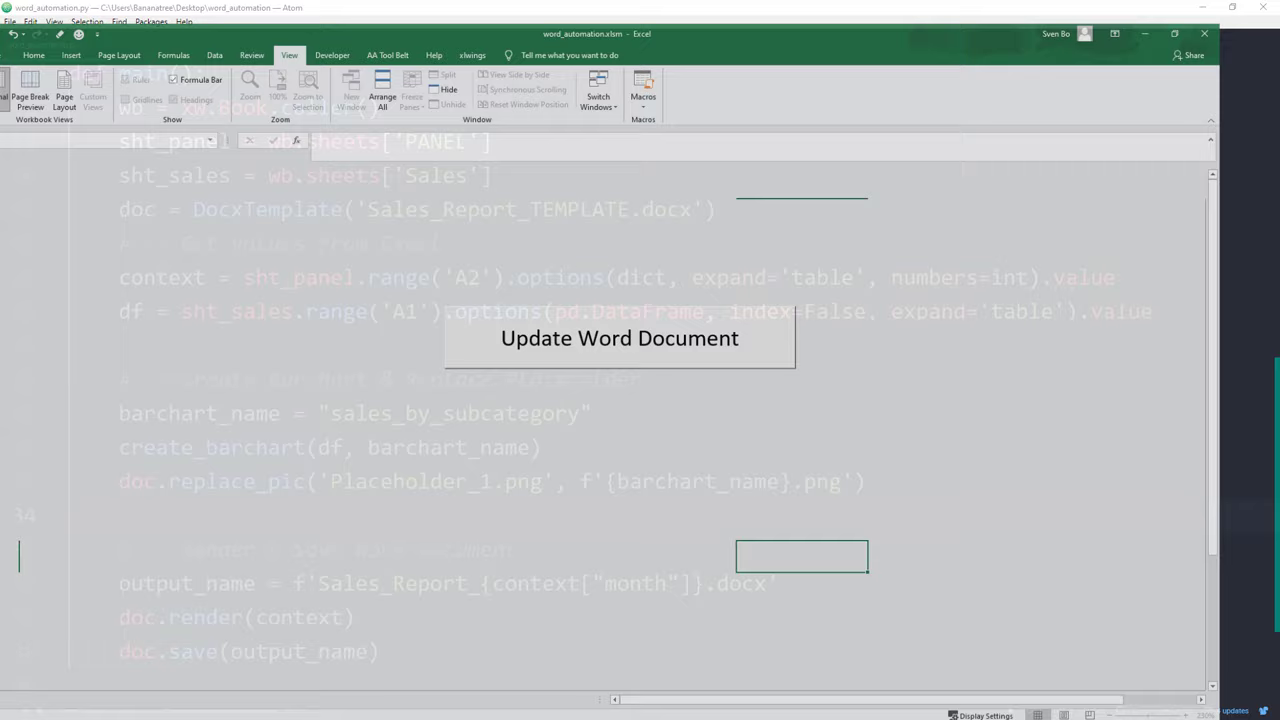
Step: Run Update Word Document in Excel and add the '# pip install matplotlib' comment
left_click(618, 338)
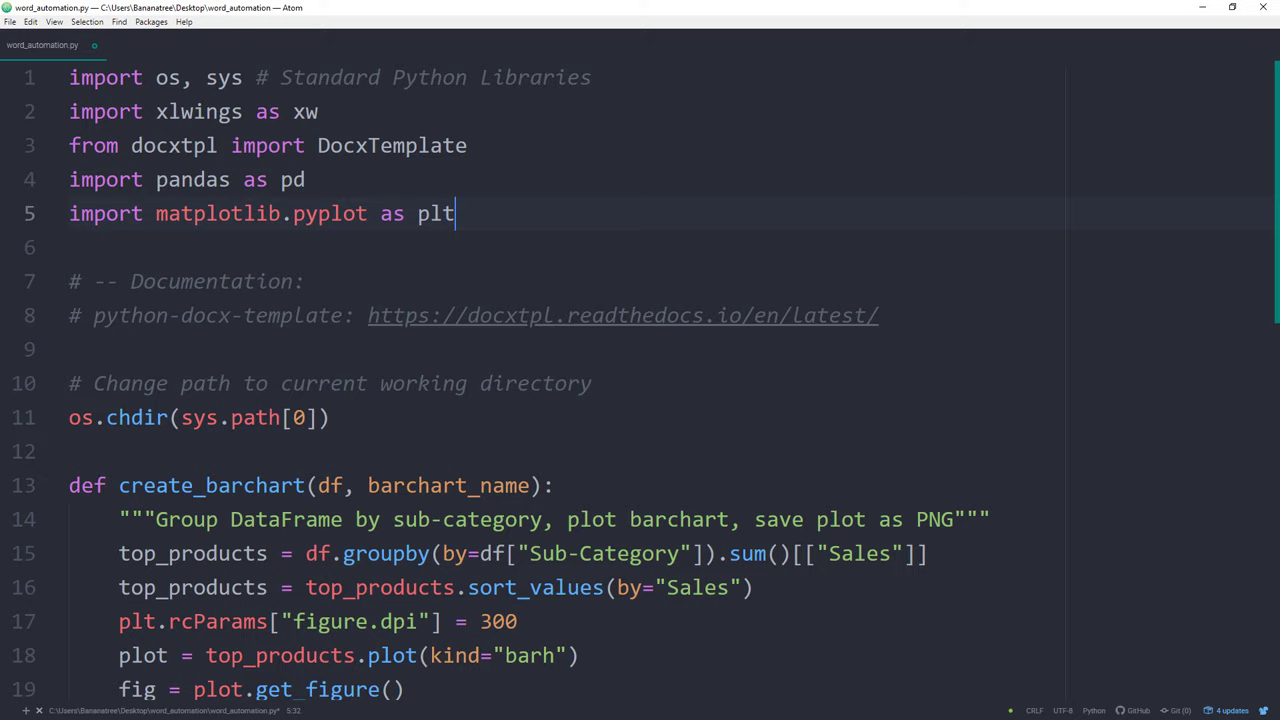
type("# pip install matplotlib")
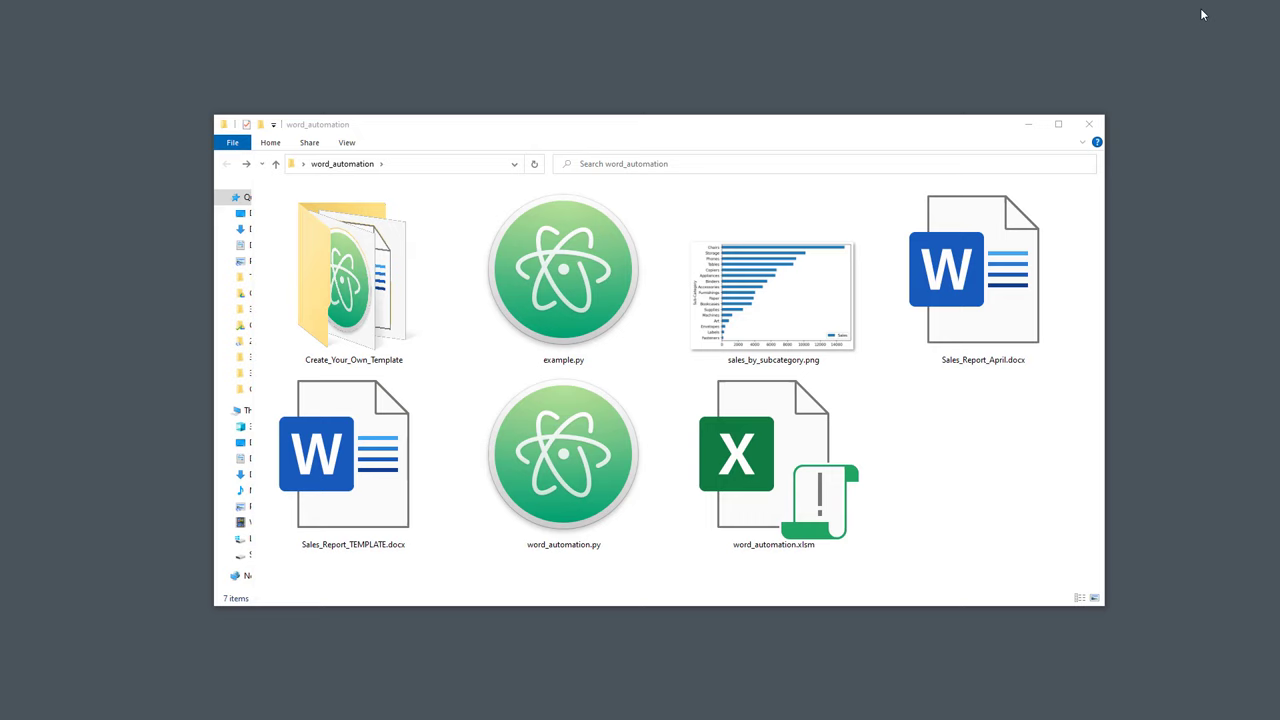
Step: Open the generated sales_by_subcategory.png chart from the word_automation folder
double_click(772, 296)
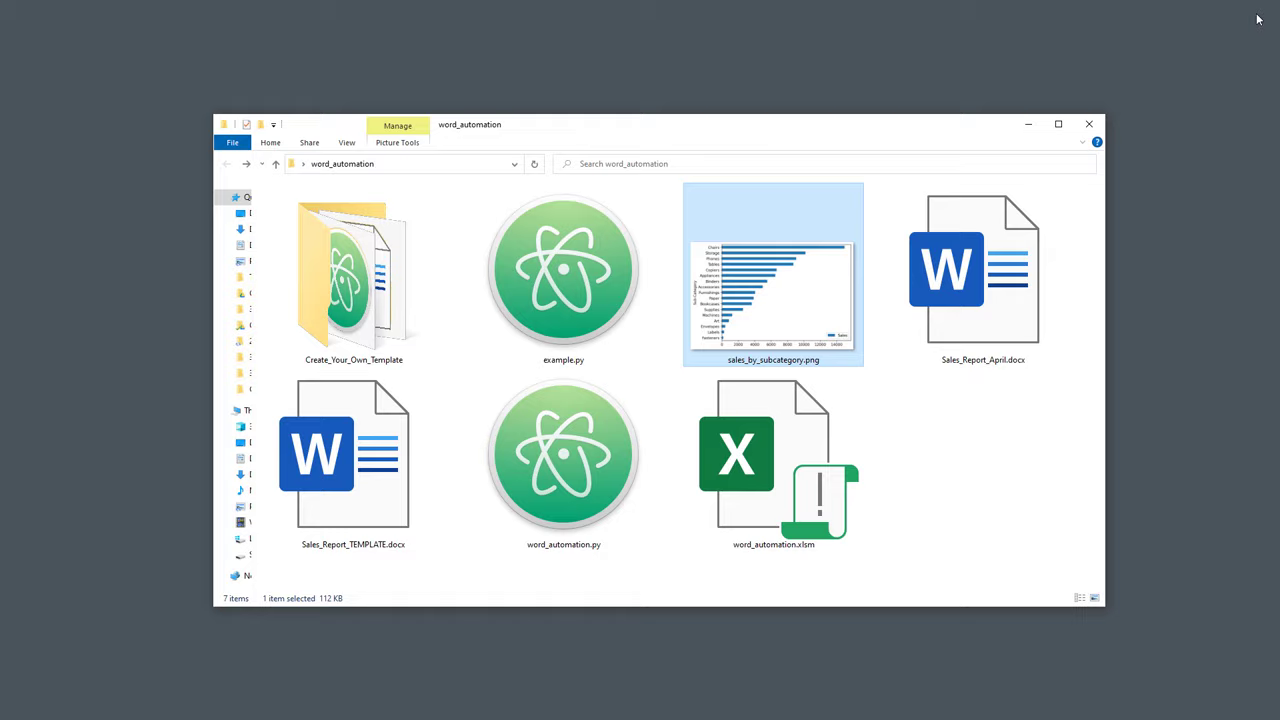
double_click(980, 268)
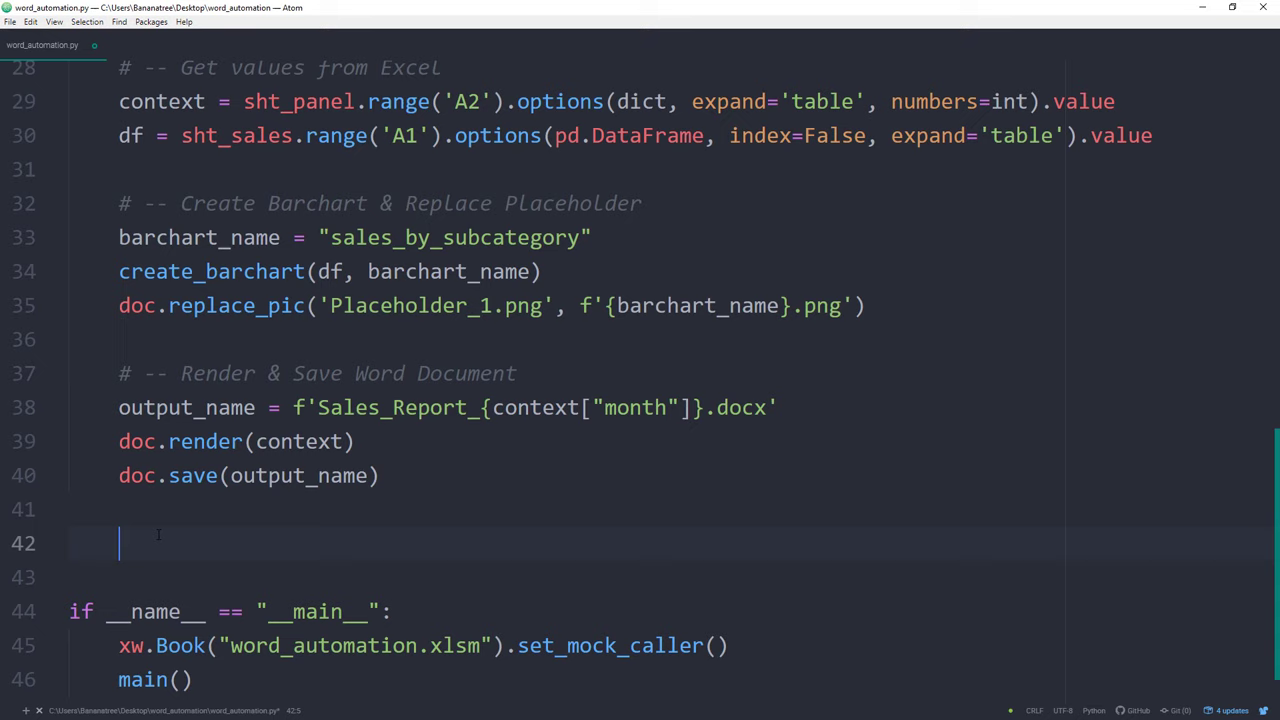
Step: Begin a new '#' comment line after the doc.save(output_name) call in main
type("#")
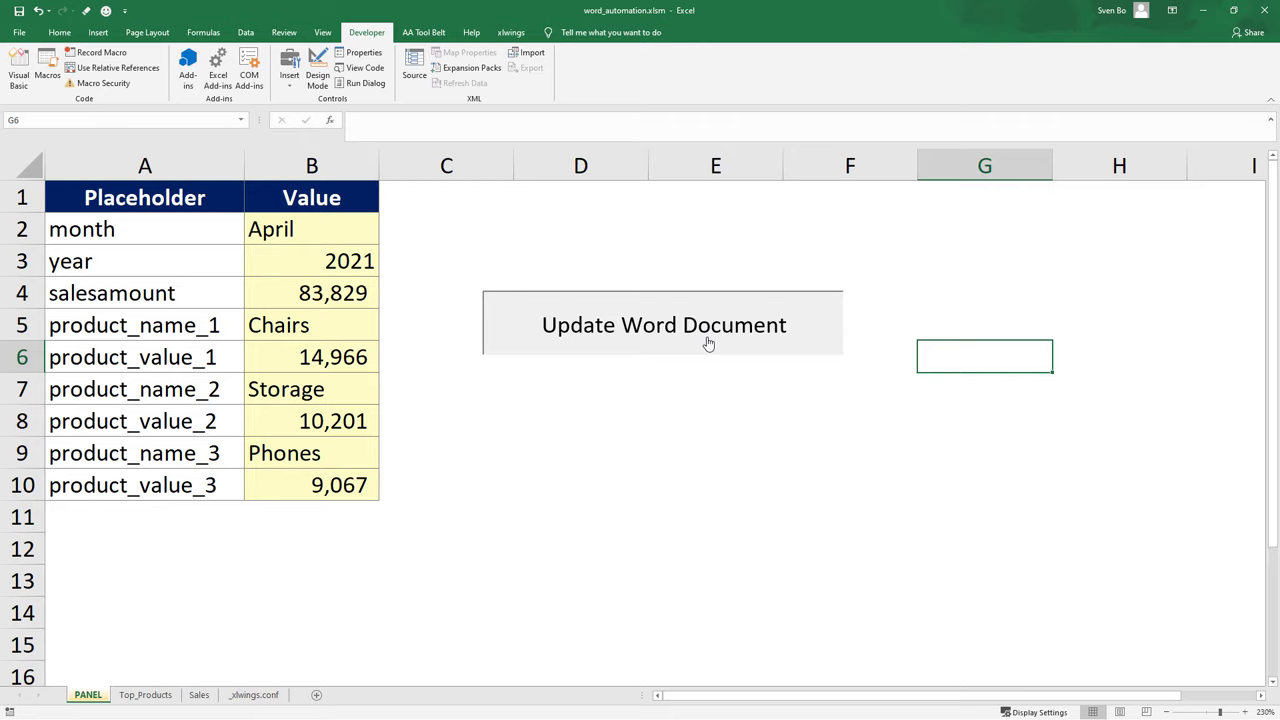
mouse_move(688, 414)
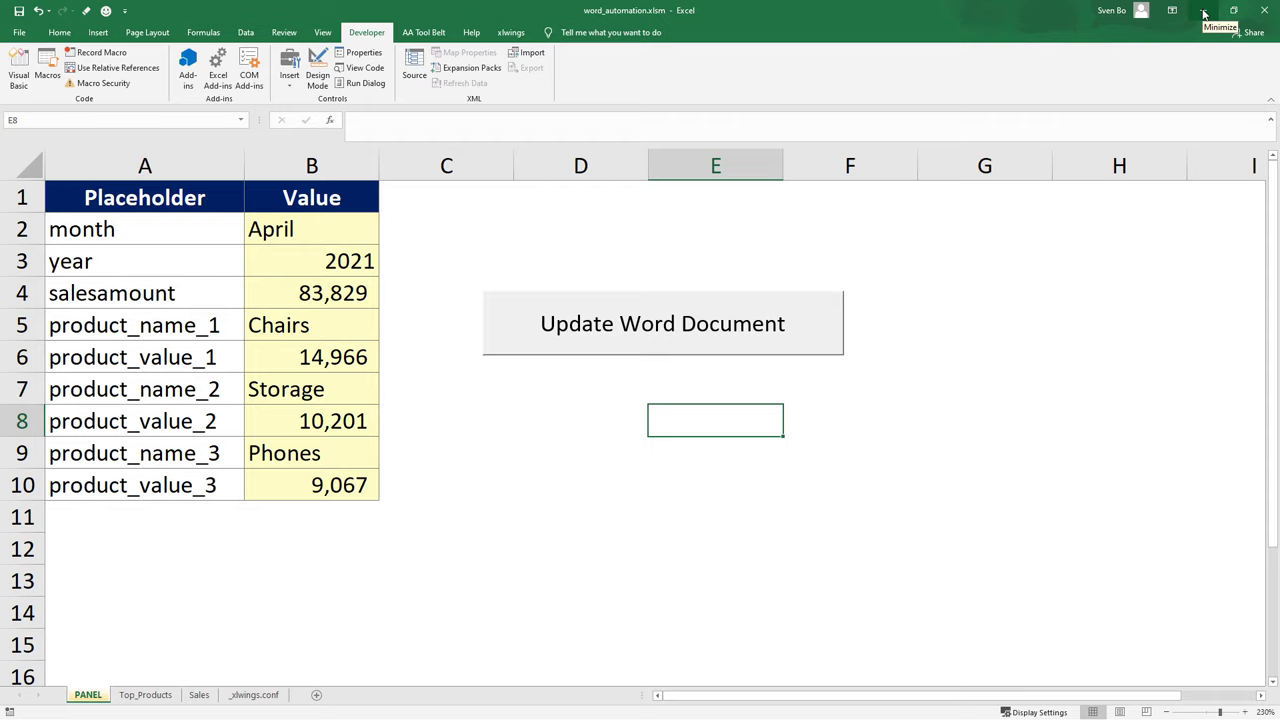
Step: Minimize the Excel workbook holding the PANEL placeholder values
left_click(1204, 14)
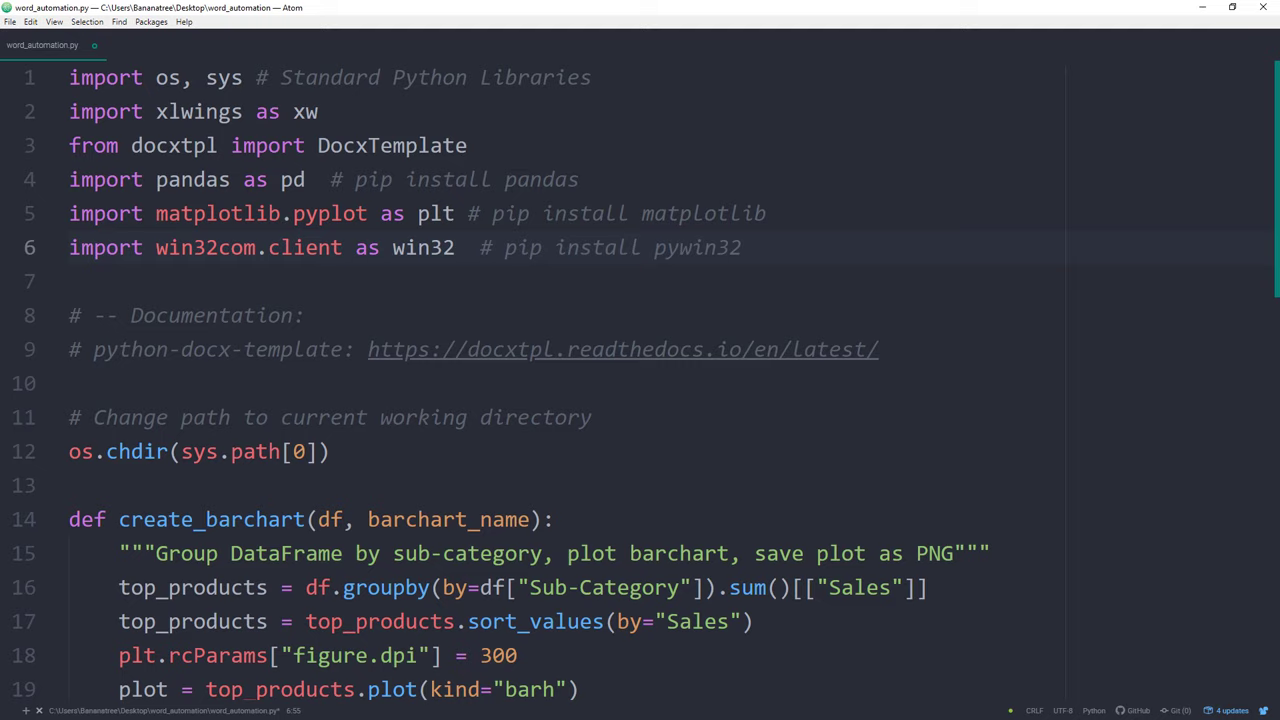
Step: Scroll down through word_automation.py to reach the win32com import and convert_to_pdf definition
scroll("down", 3)
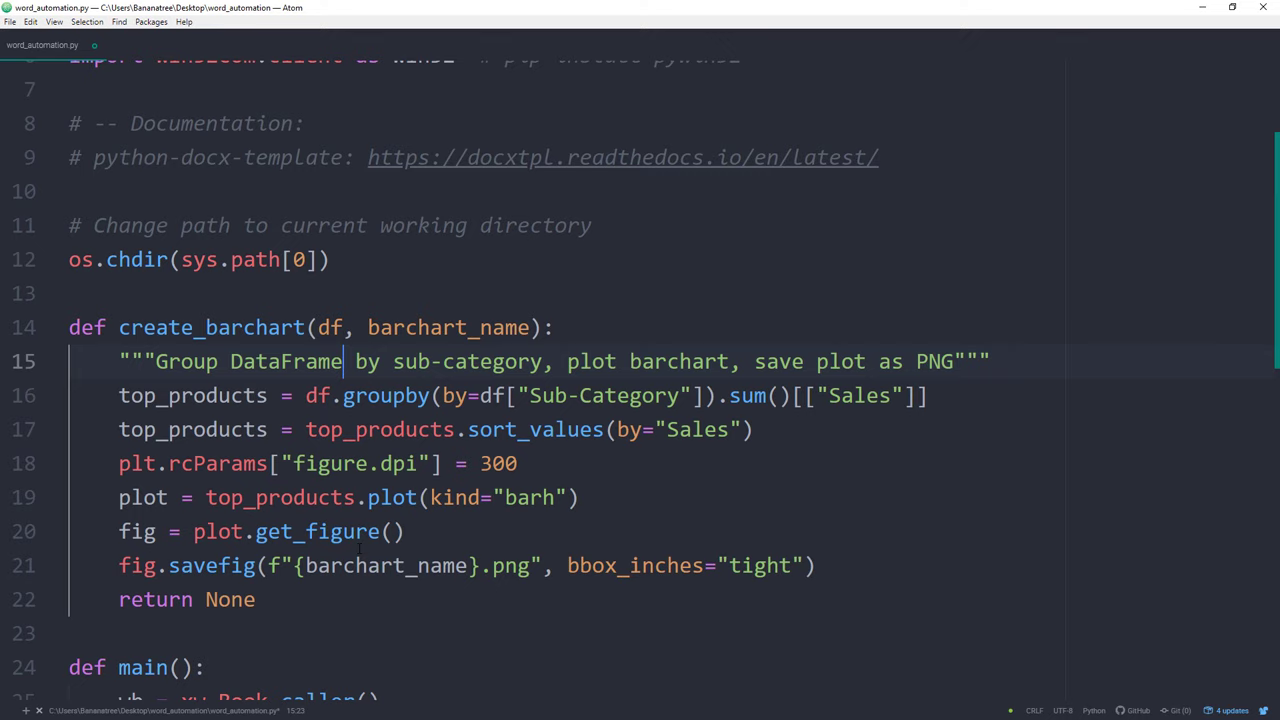
scroll("down", 3)
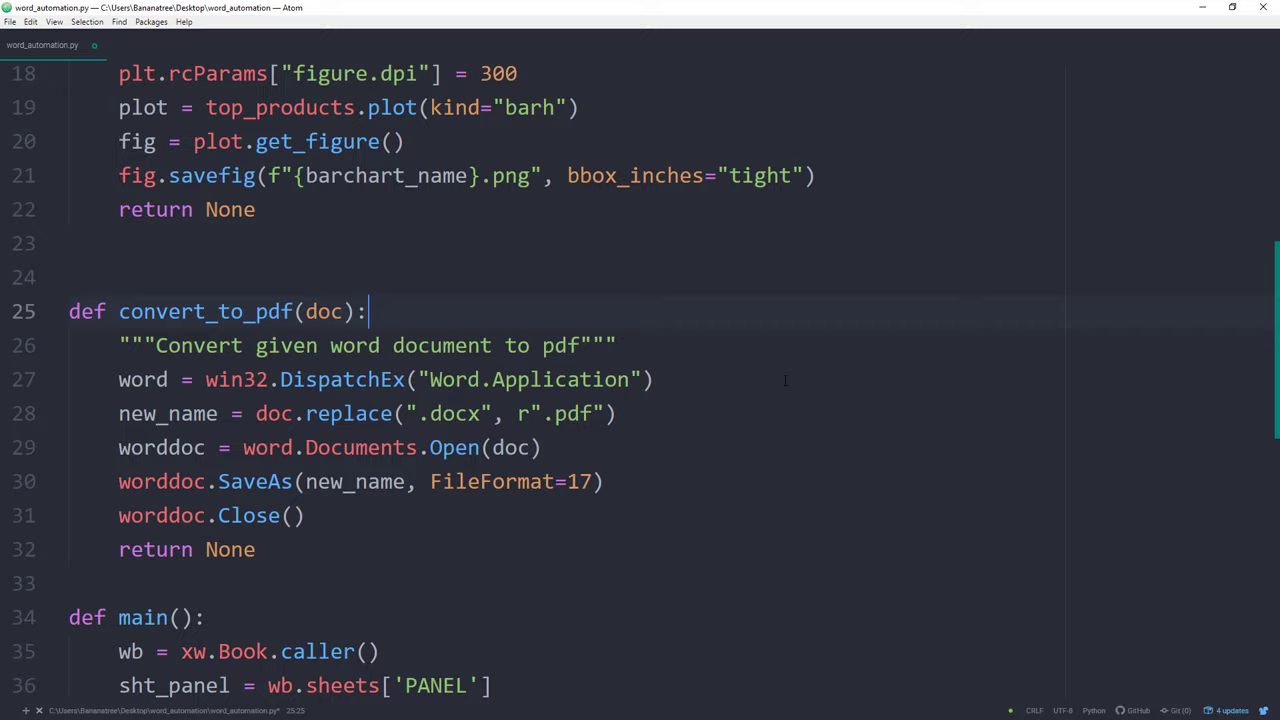
scroll("down", 3)
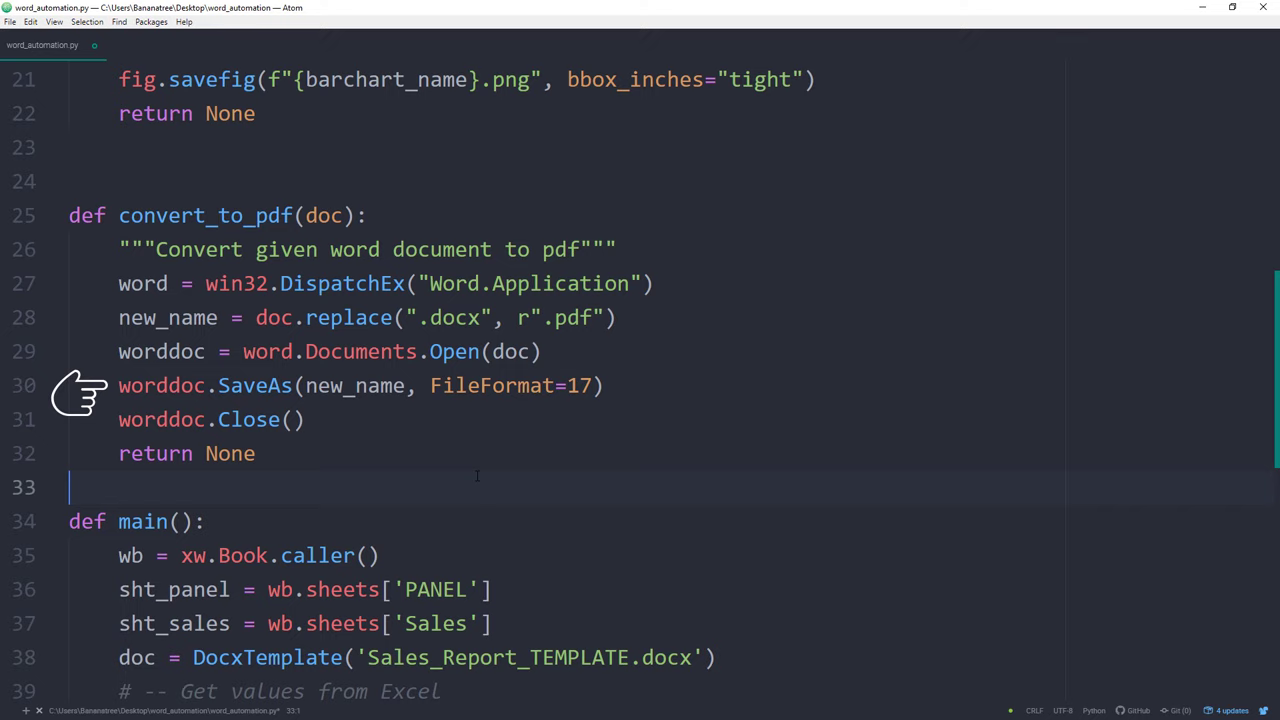
scroll("down", 3)
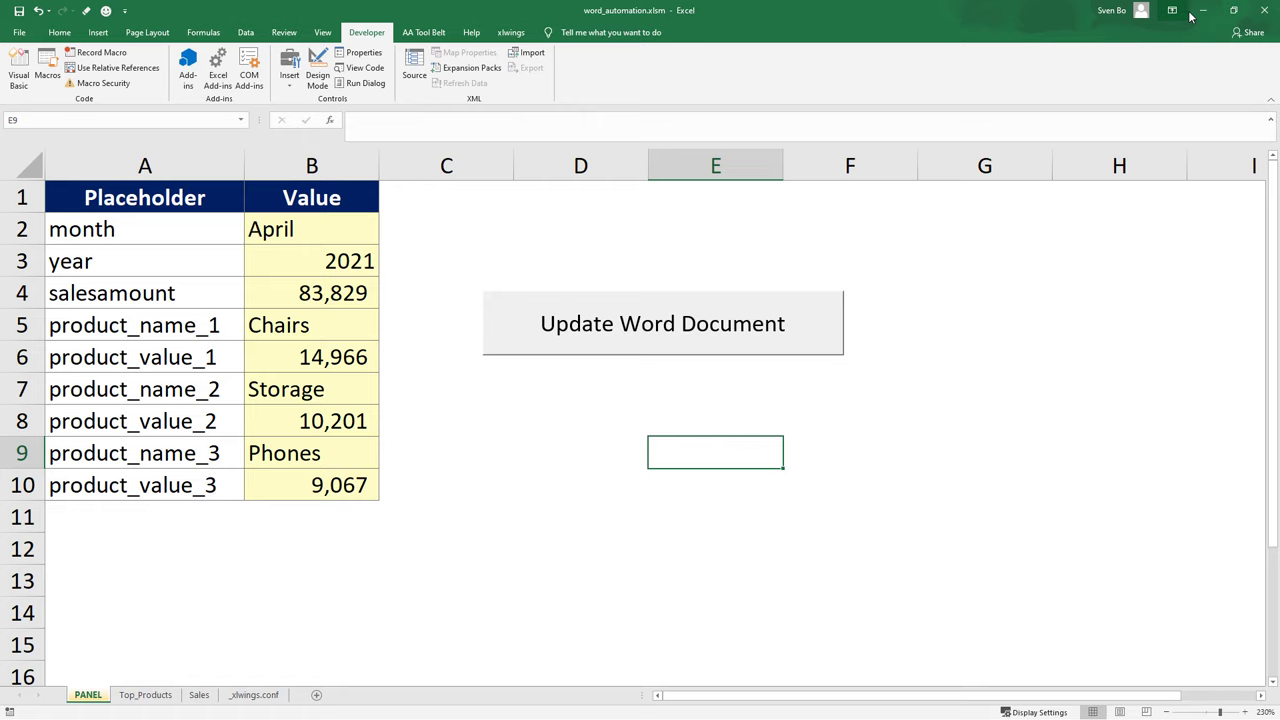
Step: View Sales_Report_April.pdf in Acrobat Reader, scrolling to page 2 with the table and bar chart
left_click(662, 324)
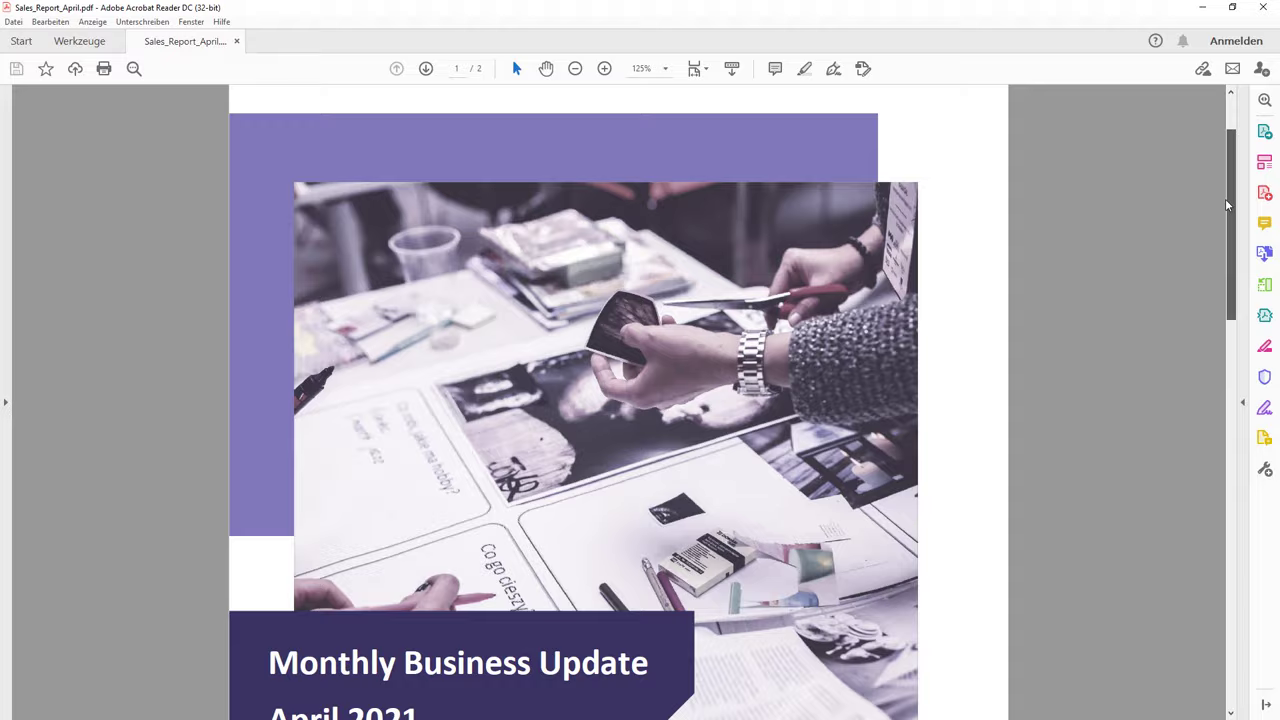
scroll("down", 3)
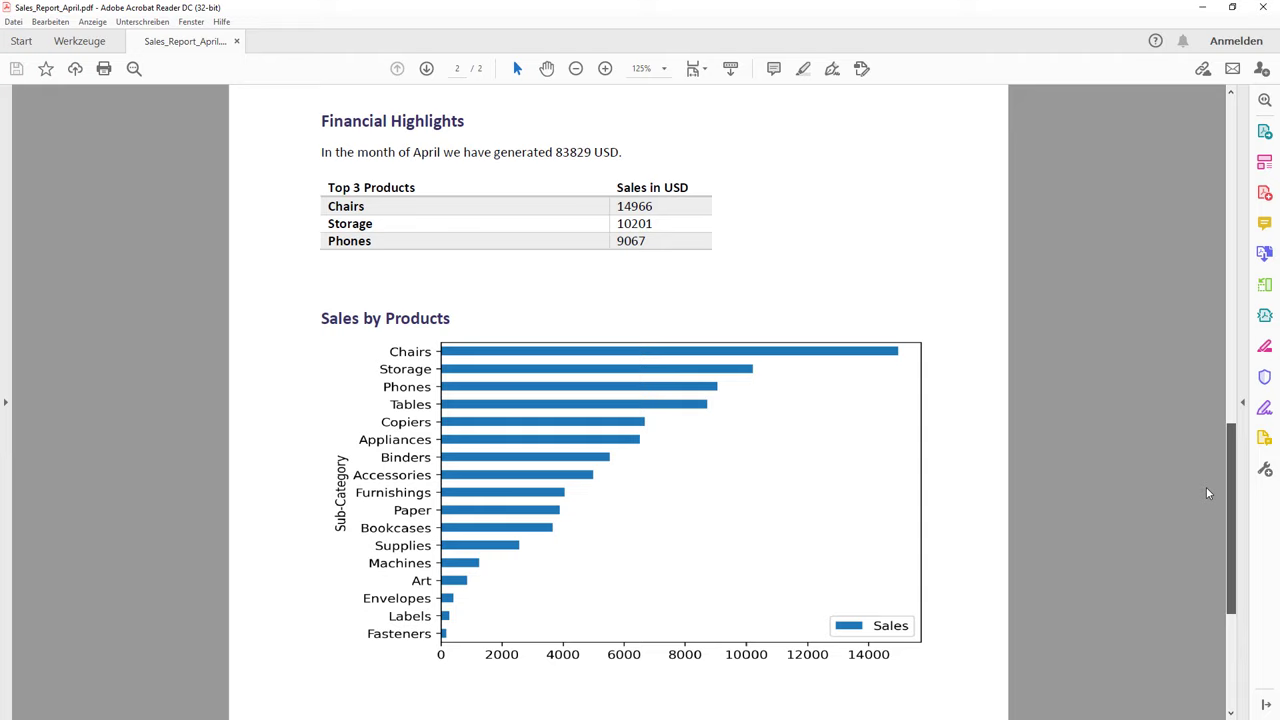